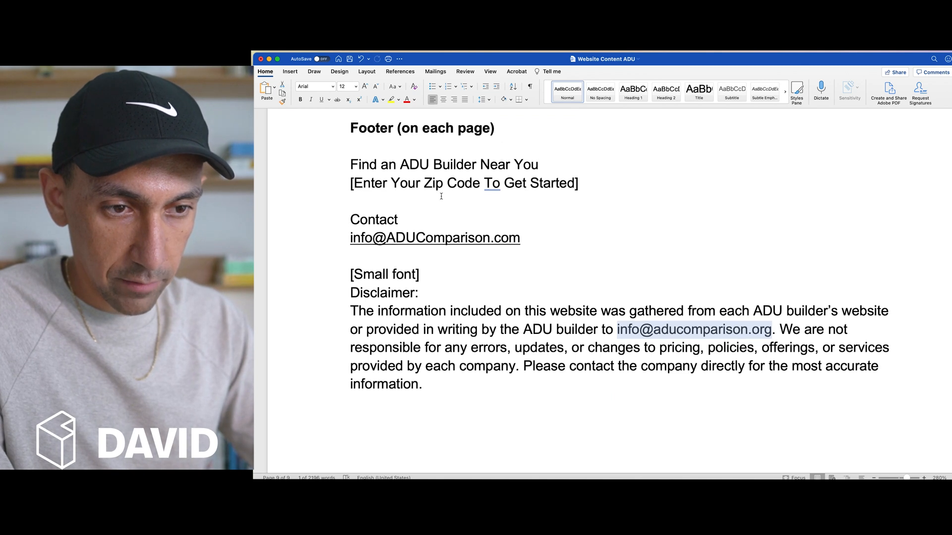
# Scroll through the footer content notes in the Word document.
pyautogui.scroll(3)
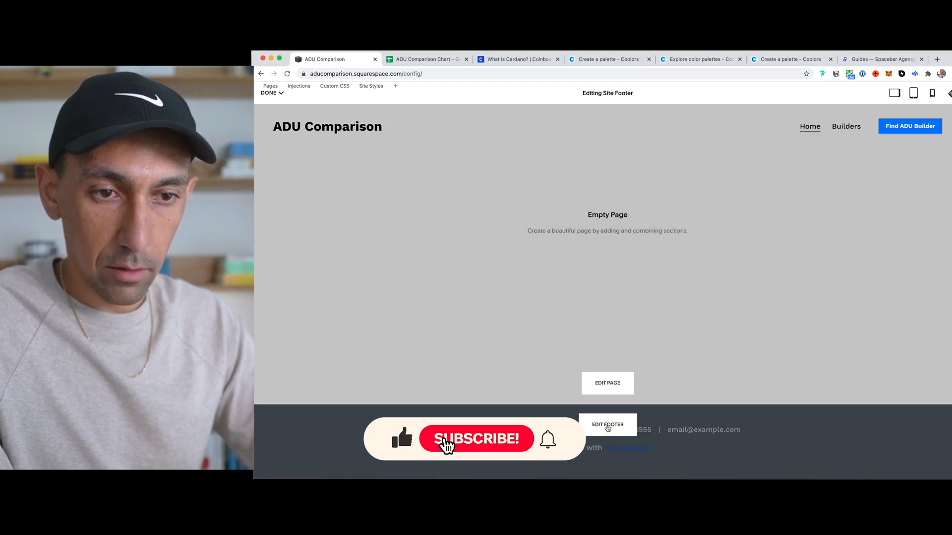
# Apply the Lightest 1 colour theme to the footer section.
pyautogui.click(607, 425)
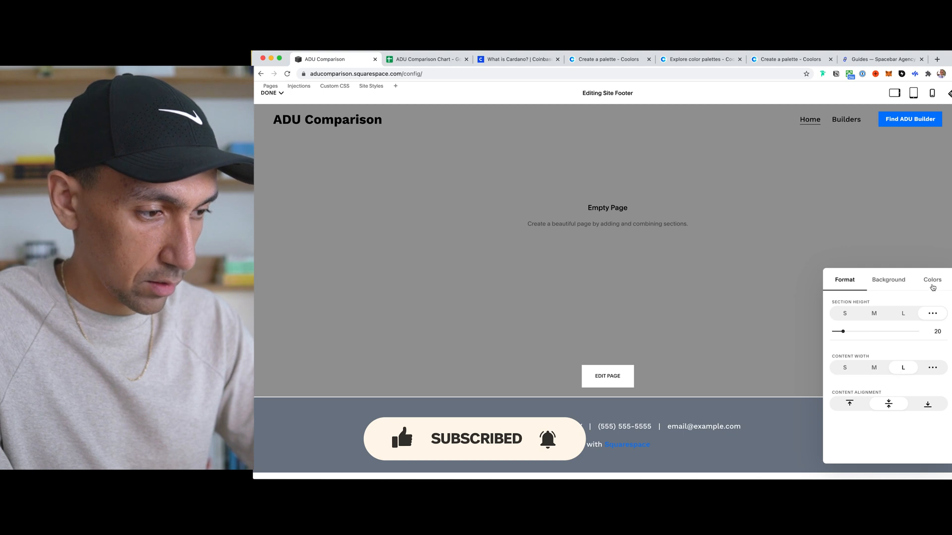
pyautogui.click(932, 279)
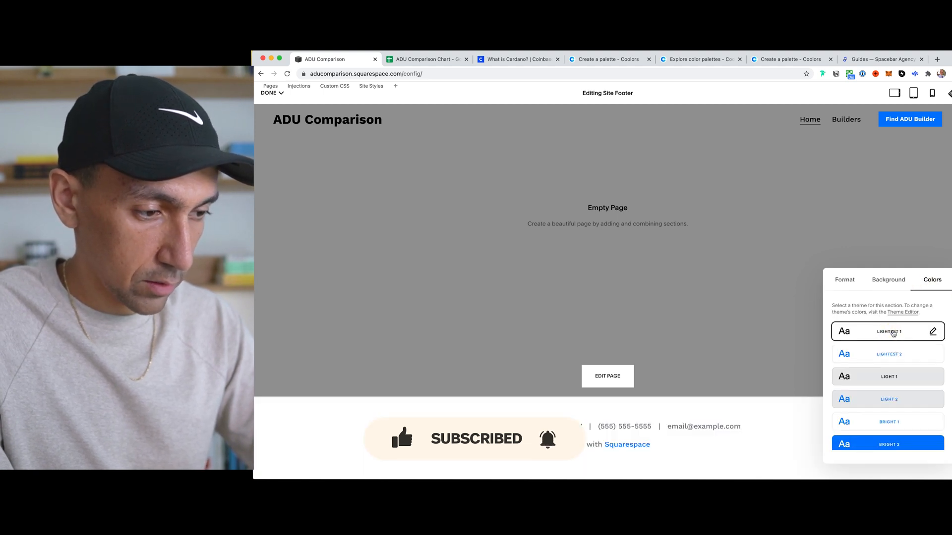
pyautogui.click(886, 354)
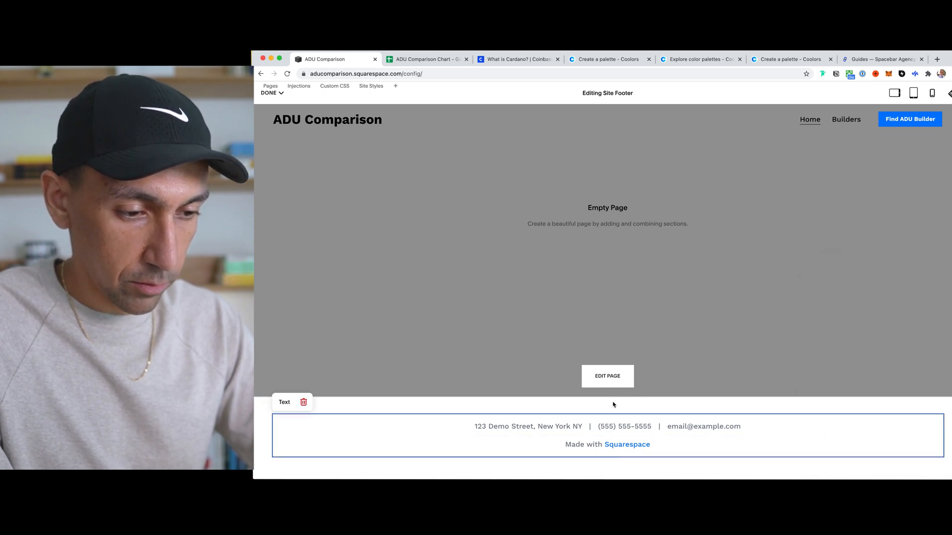
# Add a Spacer block below and another above the footer address text, then resize them.
pyautogui.click(627, 444)
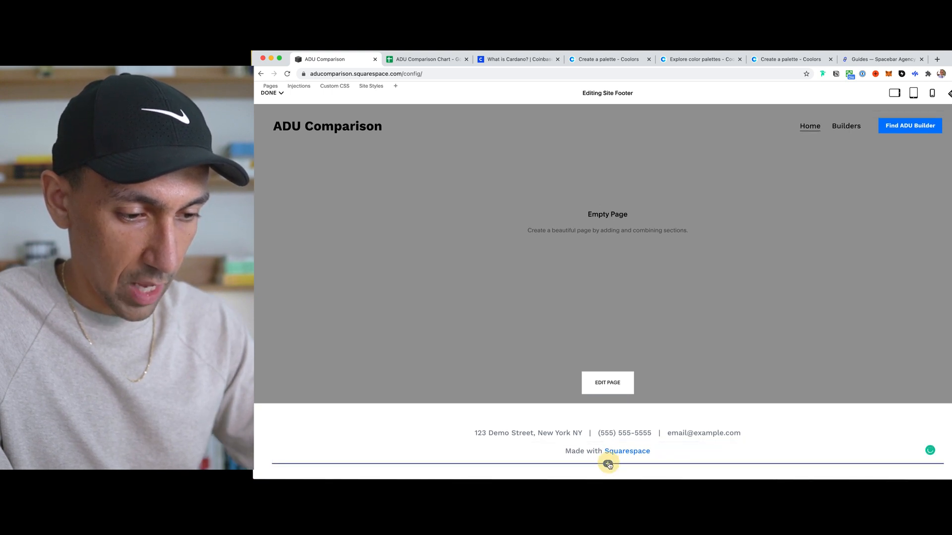
pyautogui.write('spa')
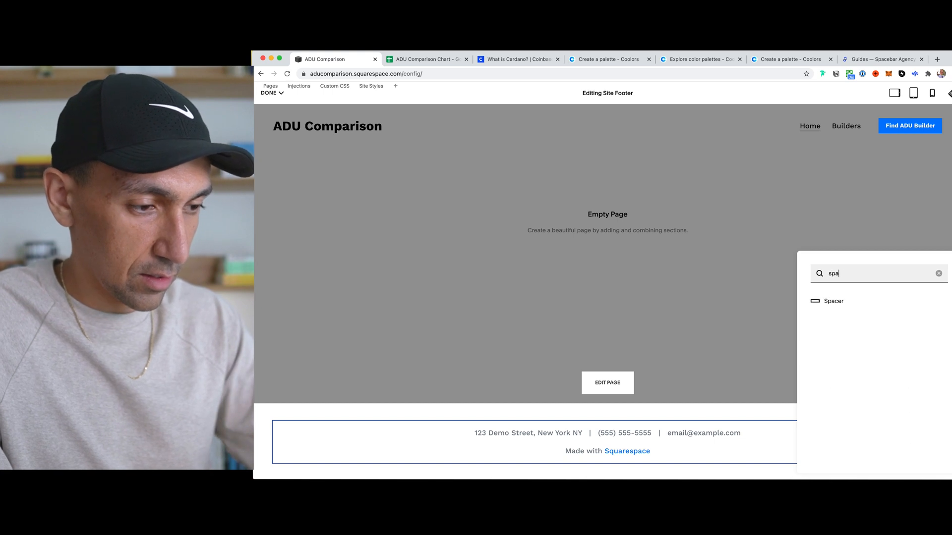
pyautogui.click(834, 301)
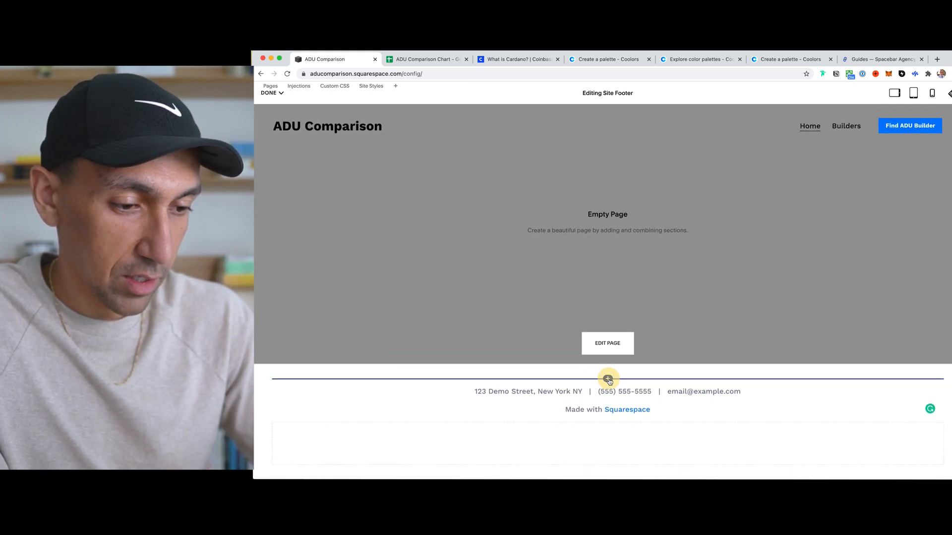
pyautogui.write('space')
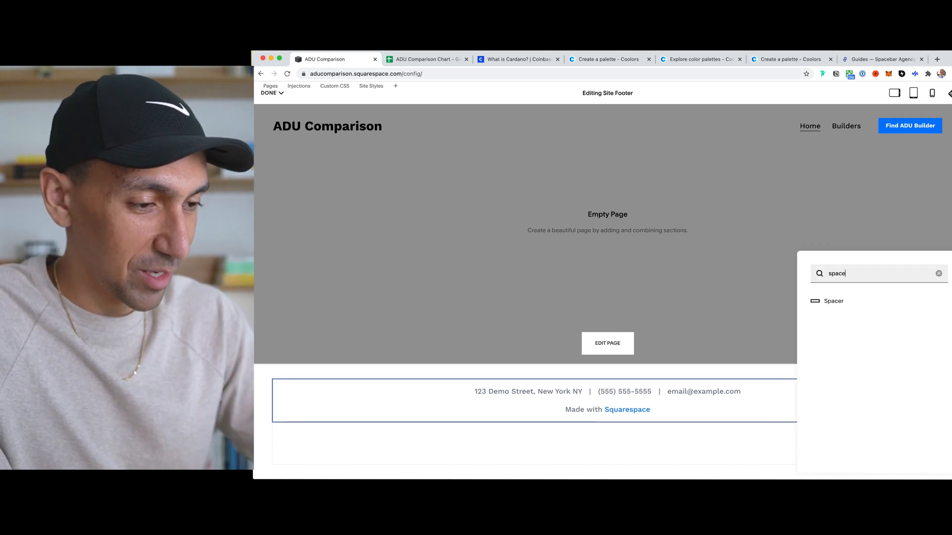
pyautogui.click(834, 300)
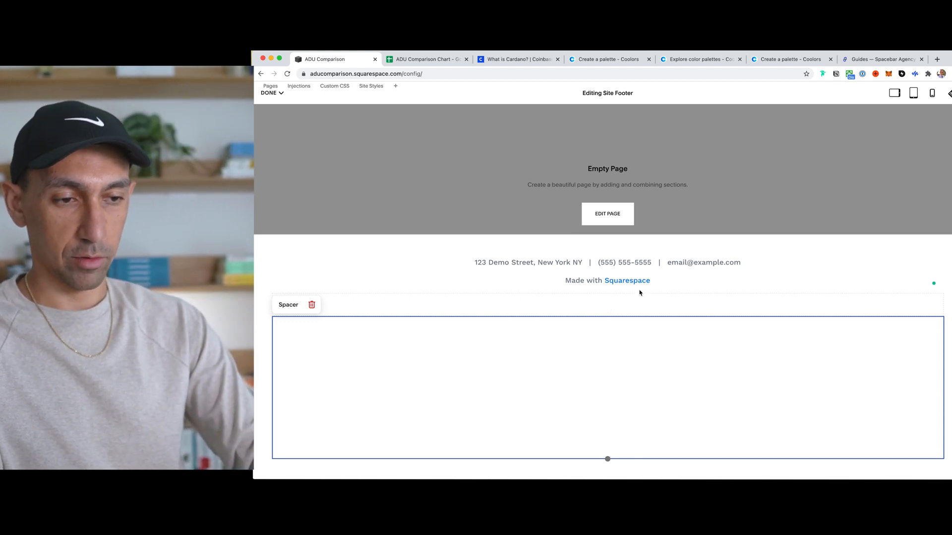
pyautogui.click(607, 305)
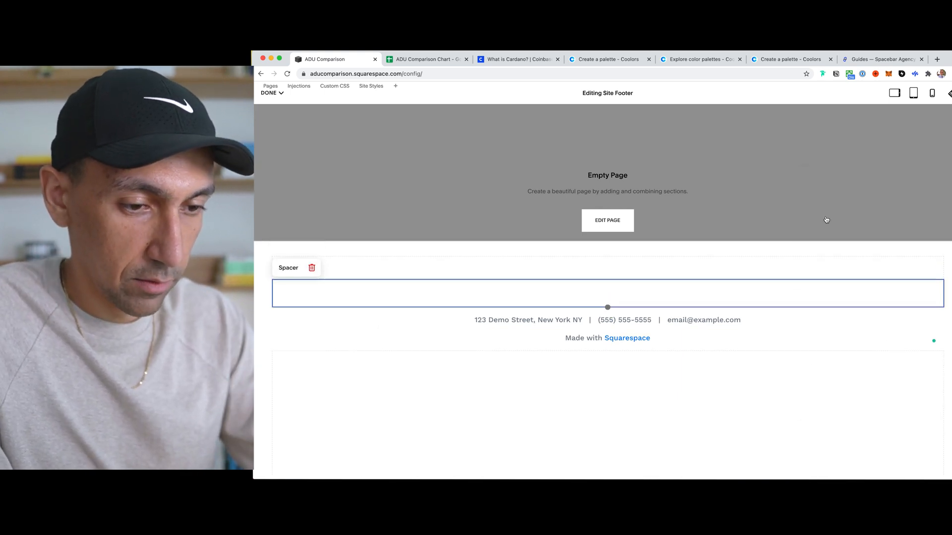
pyautogui.moveTo(641, 292)
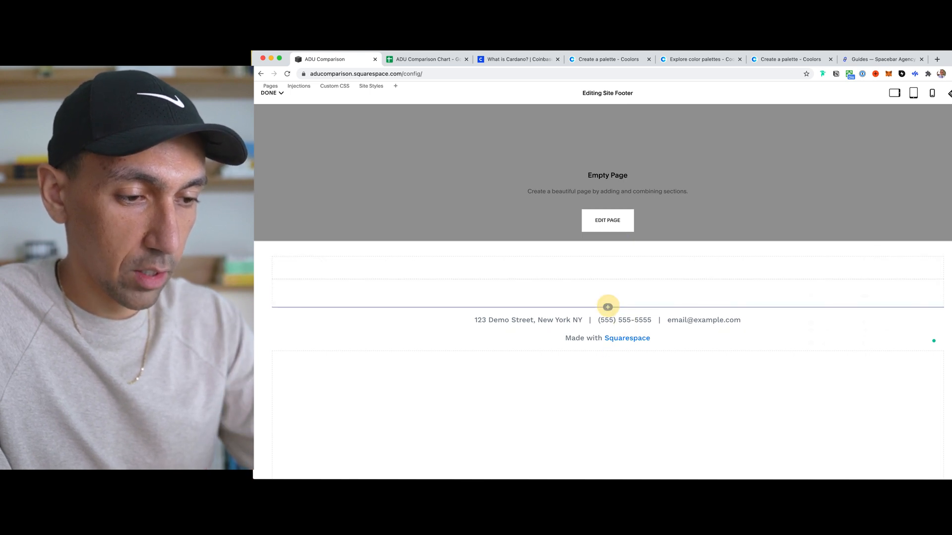
# Insert another Spacer above the footer text to complete the four-column row.
pyautogui.click(607, 307)
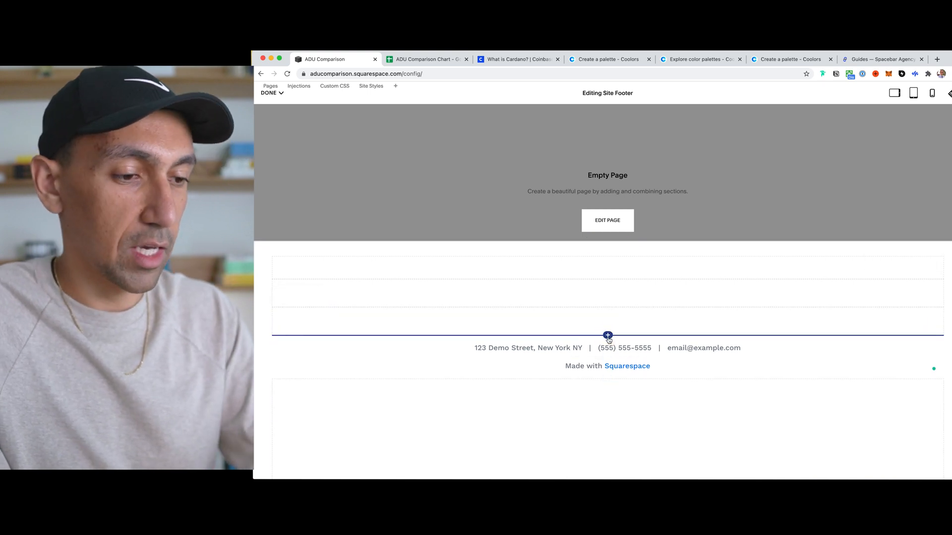
pyautogui.click(608, 336)
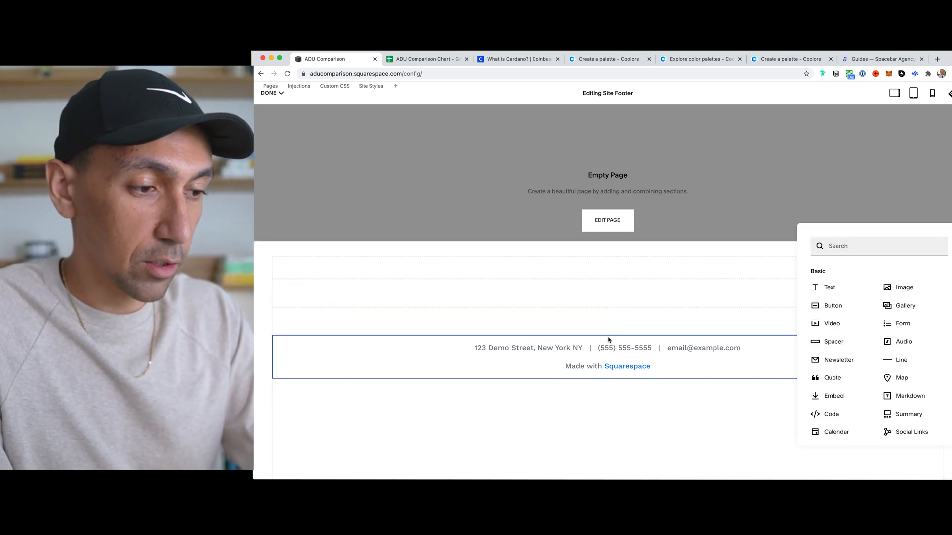
pyautogui.write('spac')
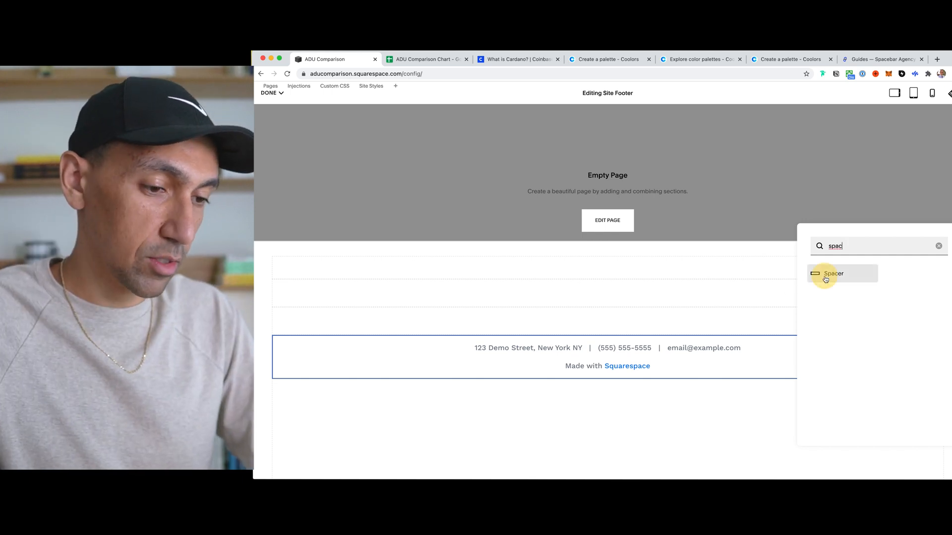
pyautogui.click(833, 273)
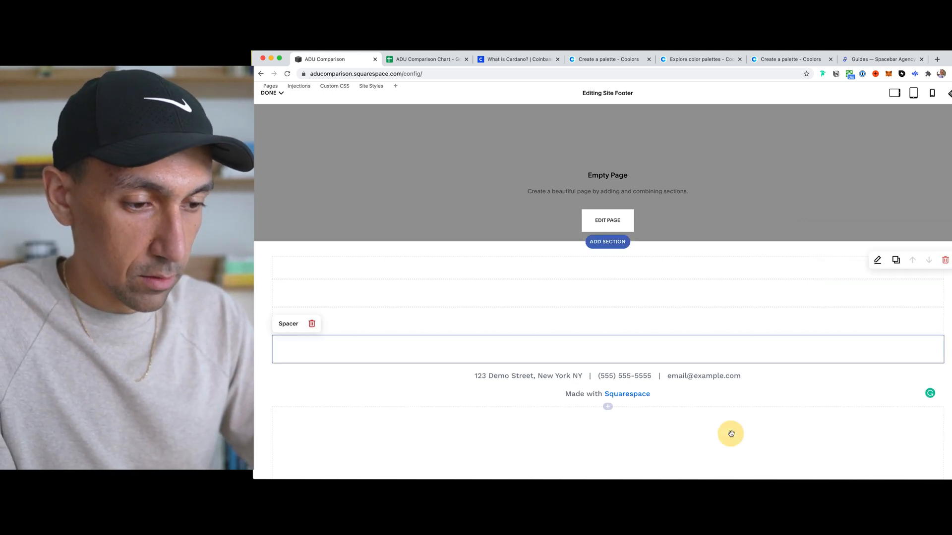
pyautogui.scroll(3)
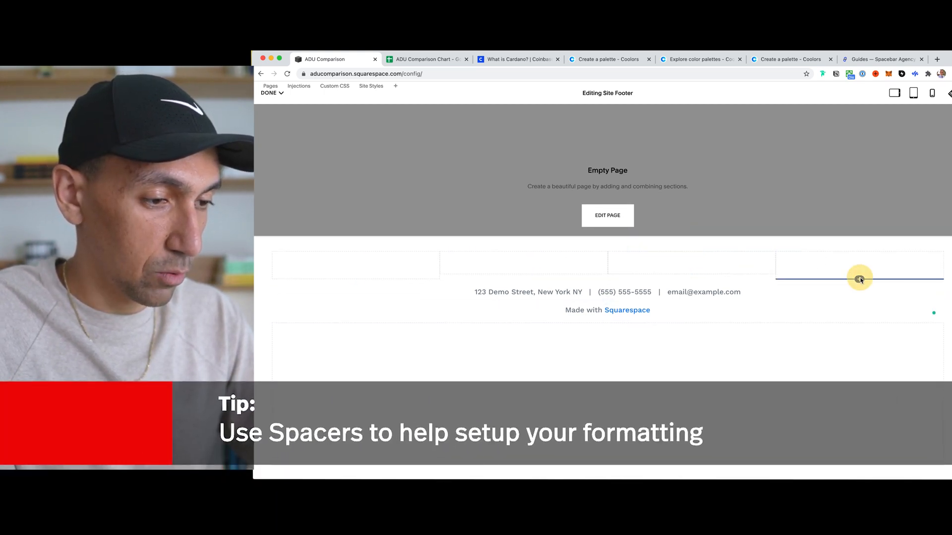
# Add a Text block under each spacer column and delete the full-width address block.
pyautogui.click(859, 278)
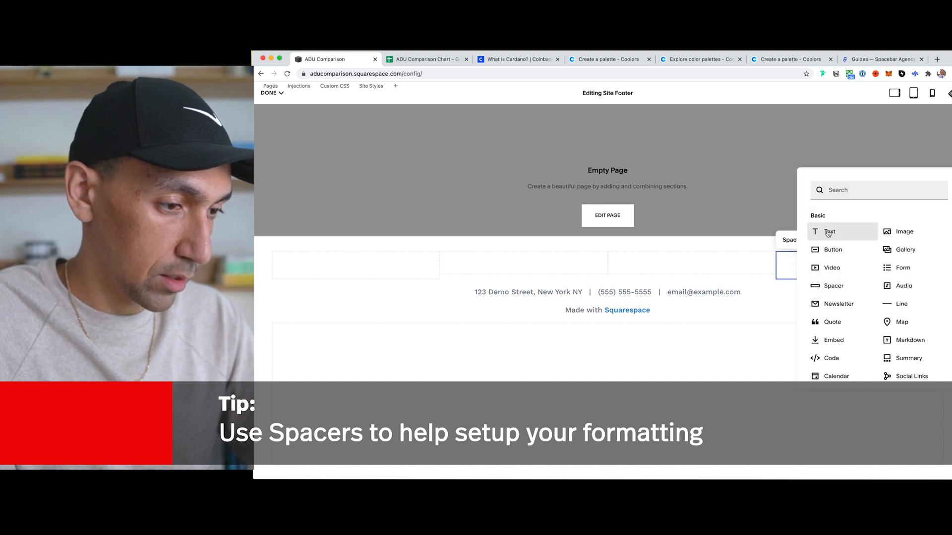
pyautogui.click(830, 232)
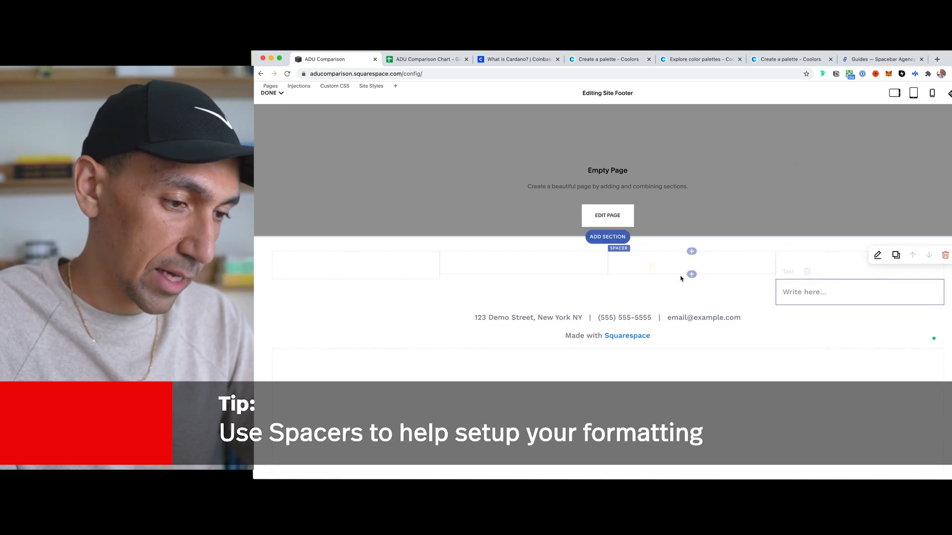
pyautogui.click(691, 252)
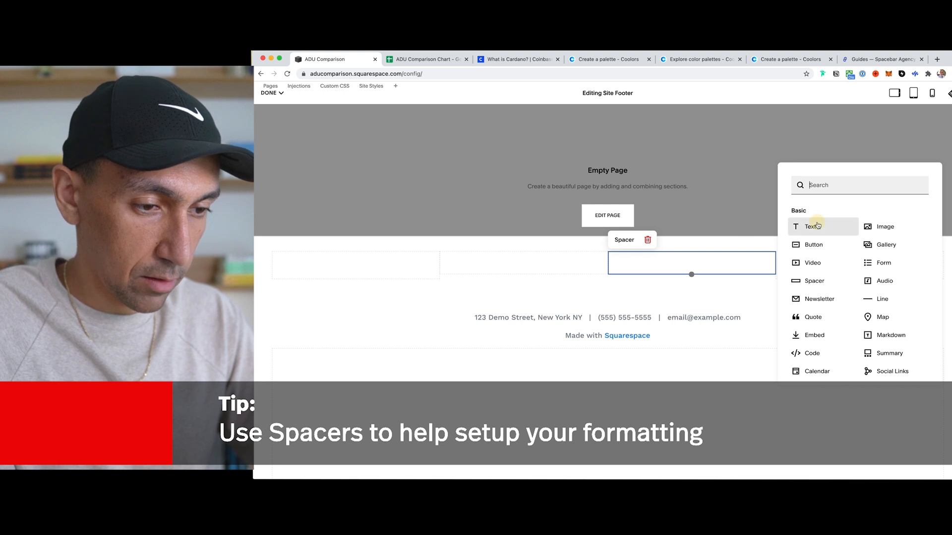
pyautogui.click(812, 227)
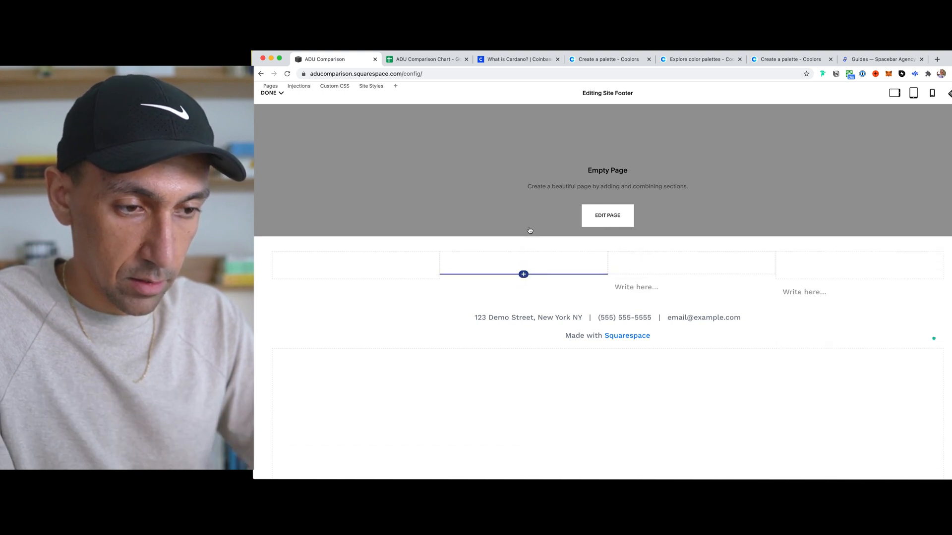
pyautogui.click(523, 287)
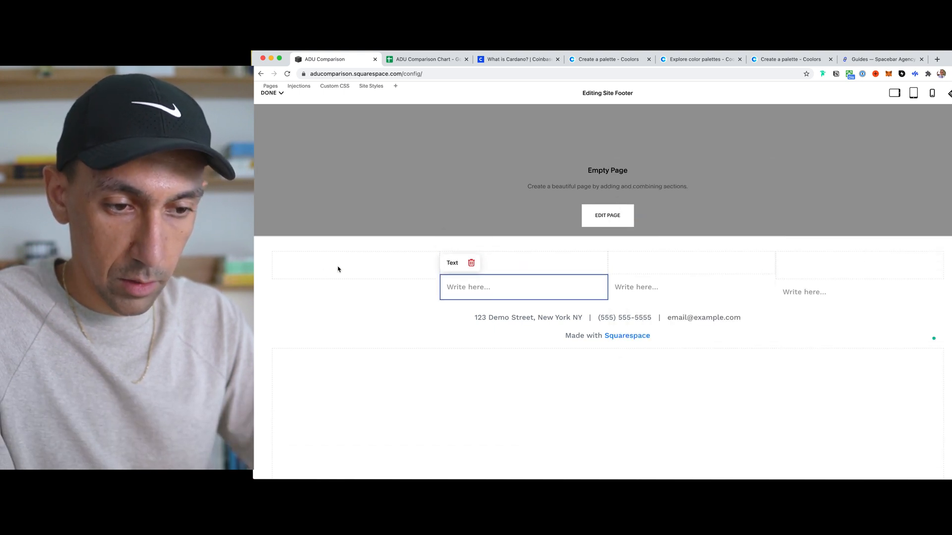
pyautogui.click(355, 265)
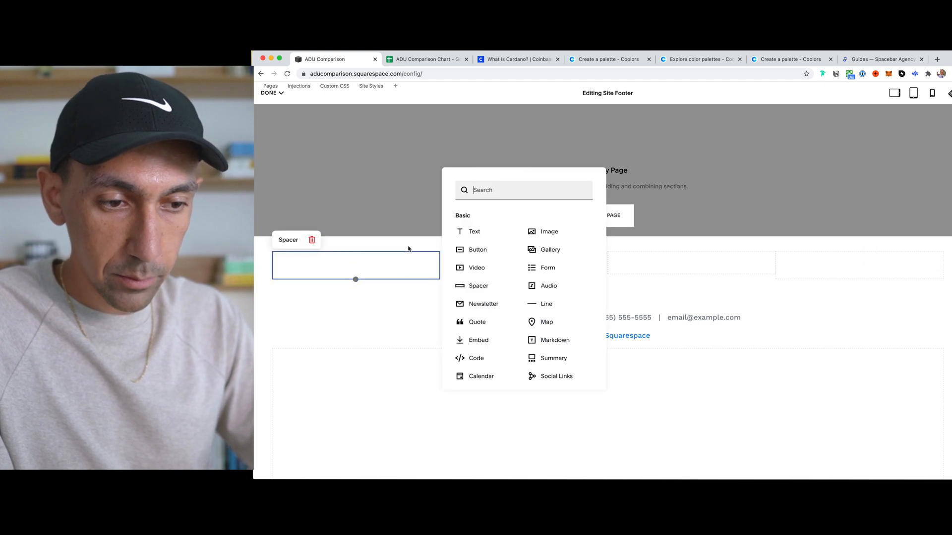
pyautogui.click(474, 232)
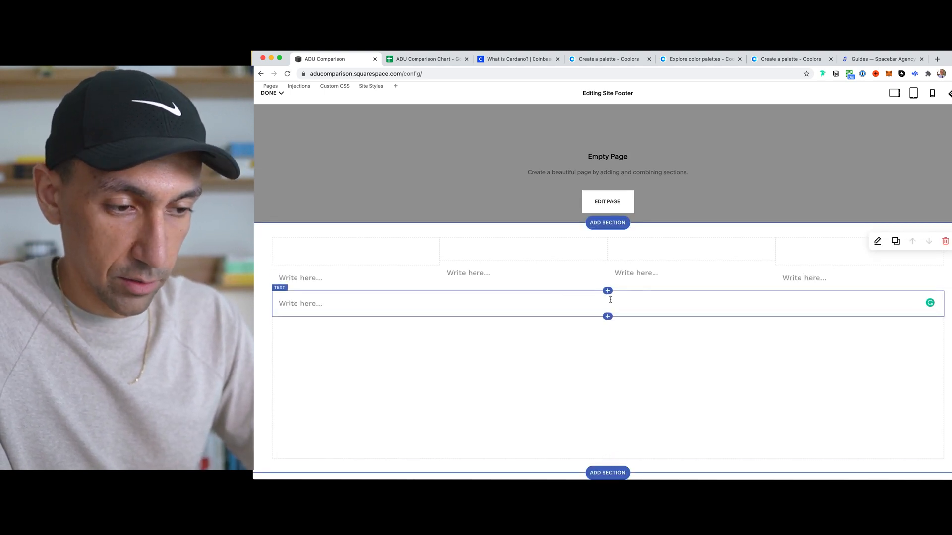
pyautogui.click(299, 303)
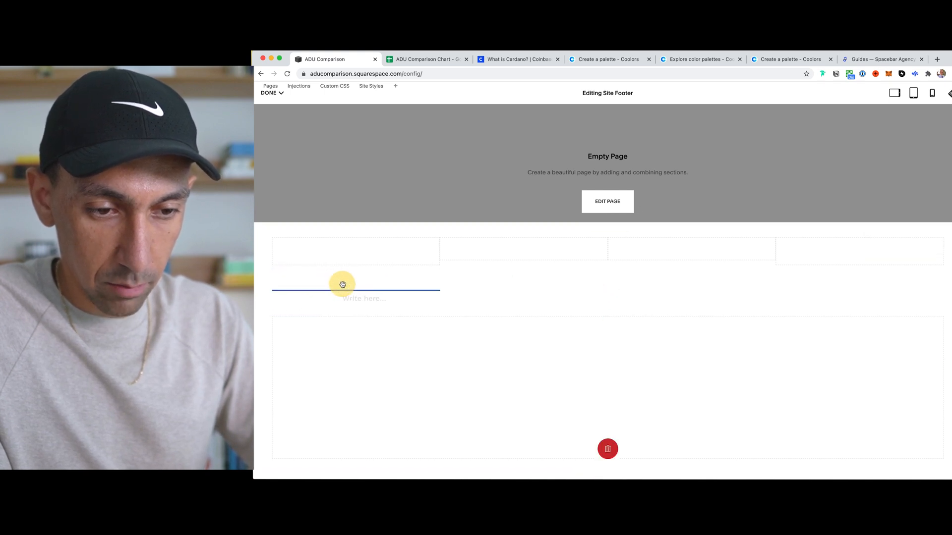
pyautogui.click(355, 298)
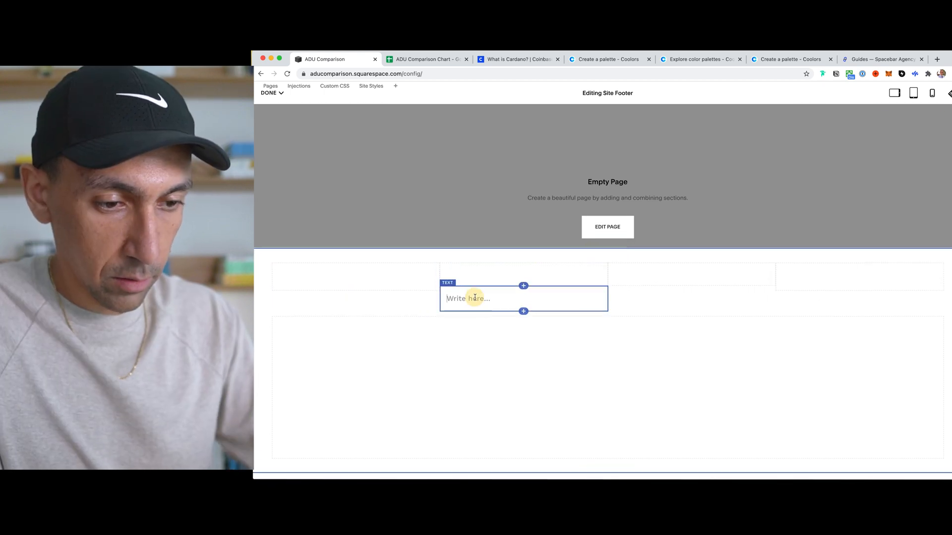
# Type the INFO and ADU Builders headings in the second and third columns.
pyautogui.write('IF')
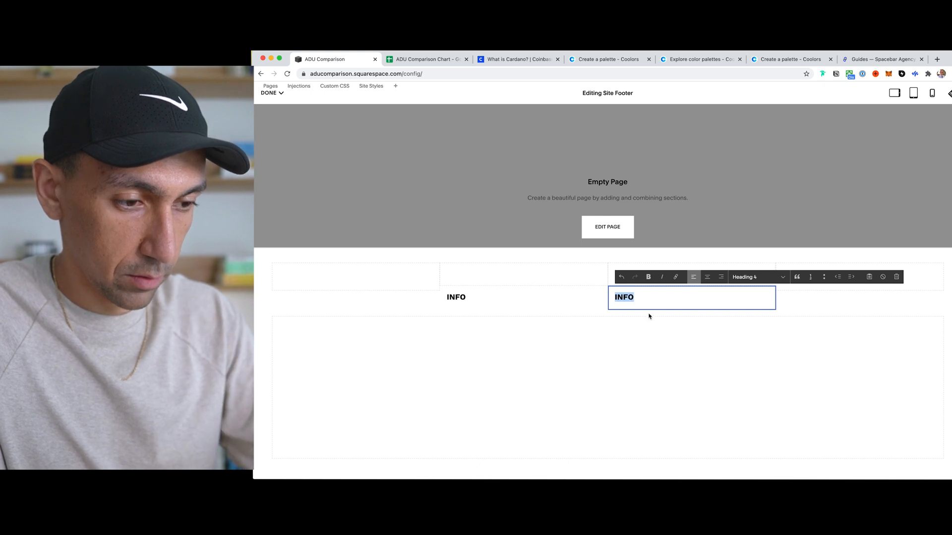
pyautogui.write('Bu')
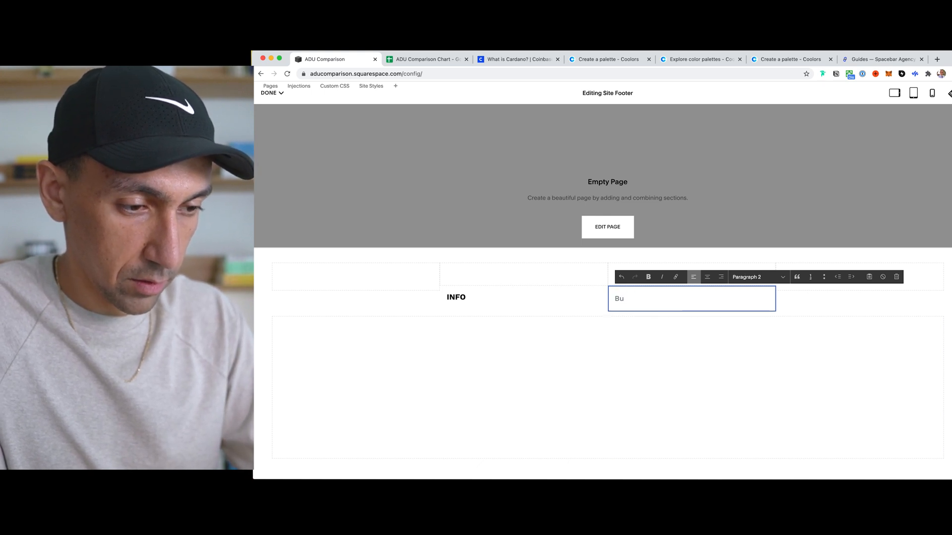
pyautogui.write('ADU D')
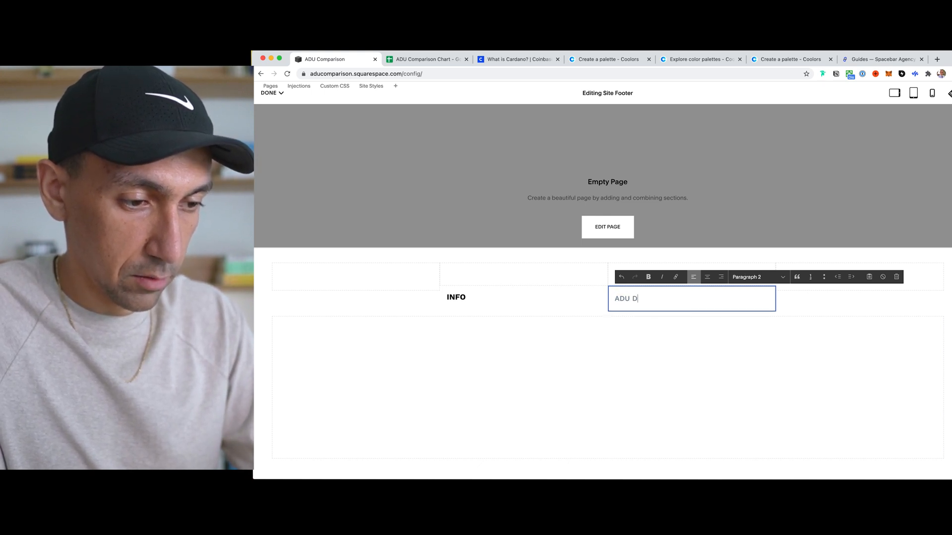
pyautogui.write('Builders')
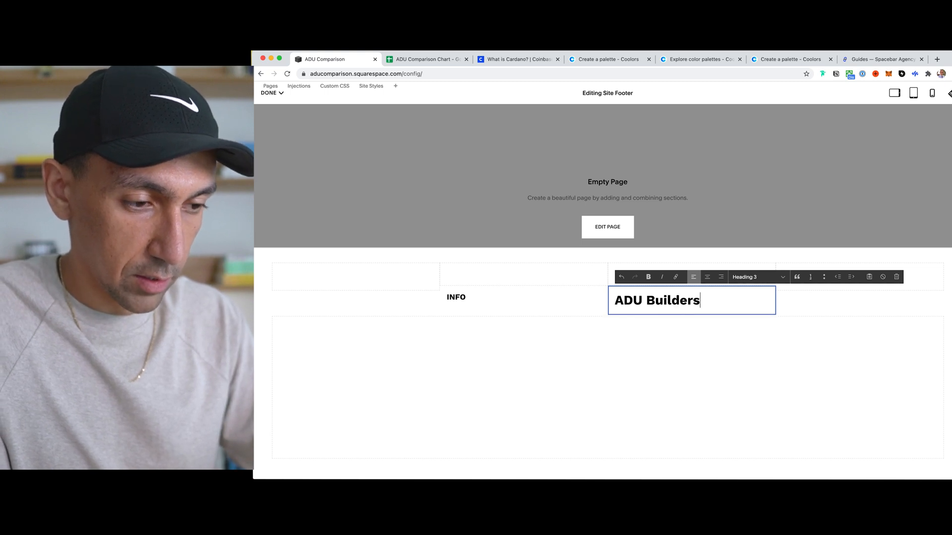
pyautogui.click(757, 277)
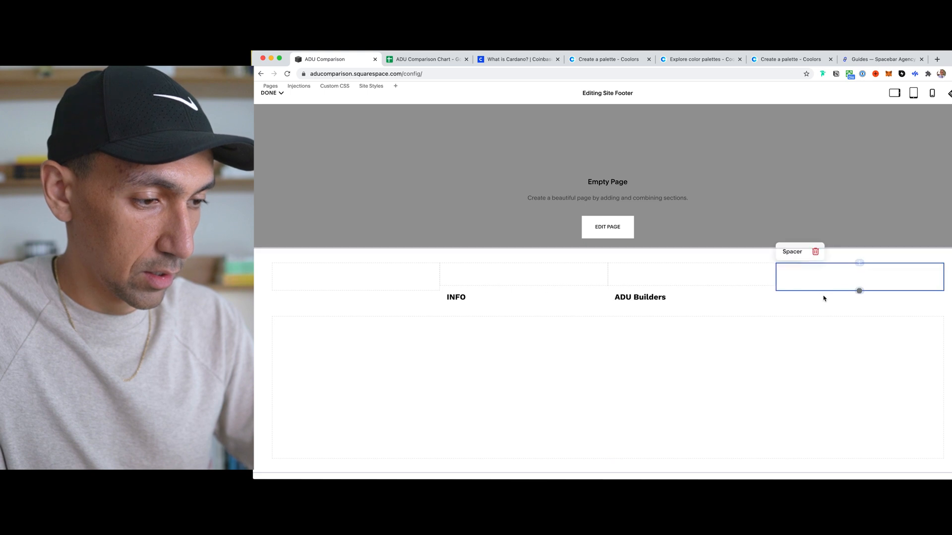
# Add the 'Find an ADU Builder Near You' Heading 4 in the fourth column.
pyautogui.click(859, 276)
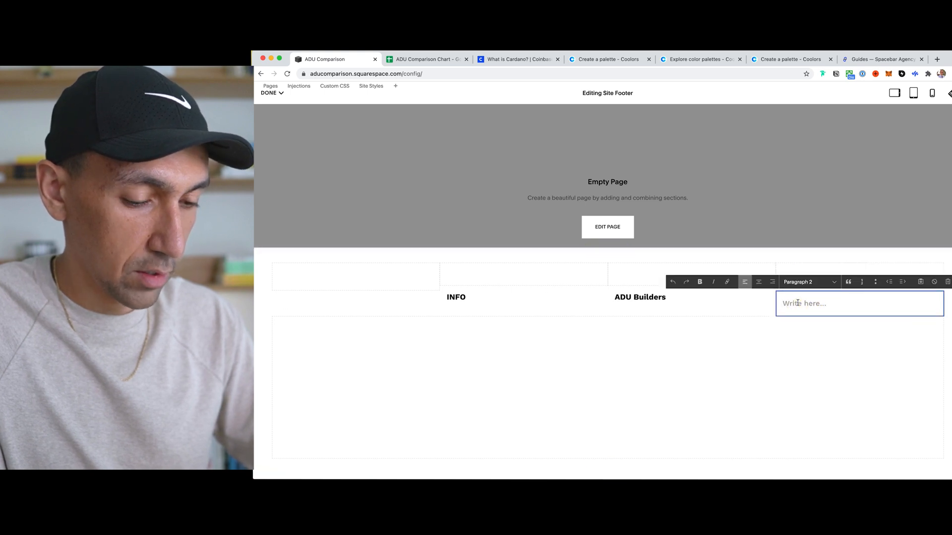
pyautogui.write('Find an ADU Builder Near You')
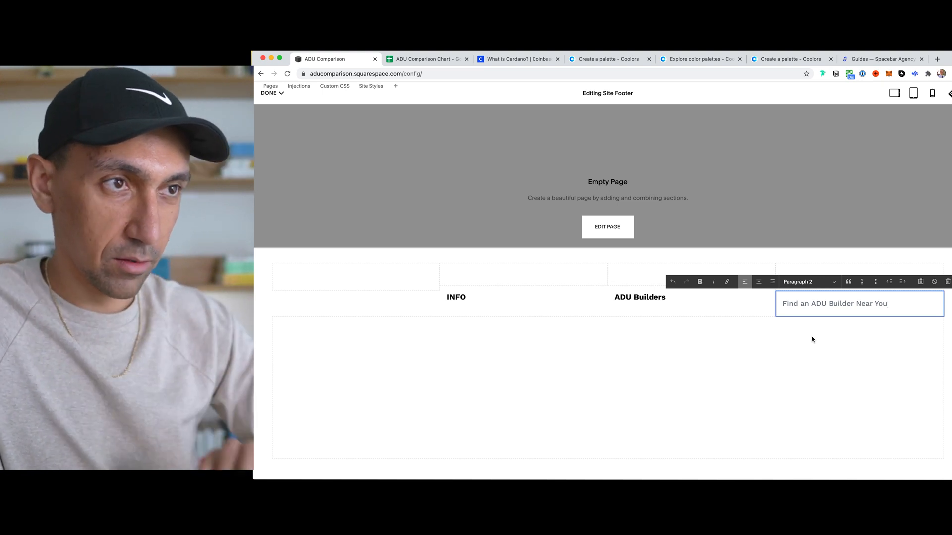
pyautogui.click(809, 282)
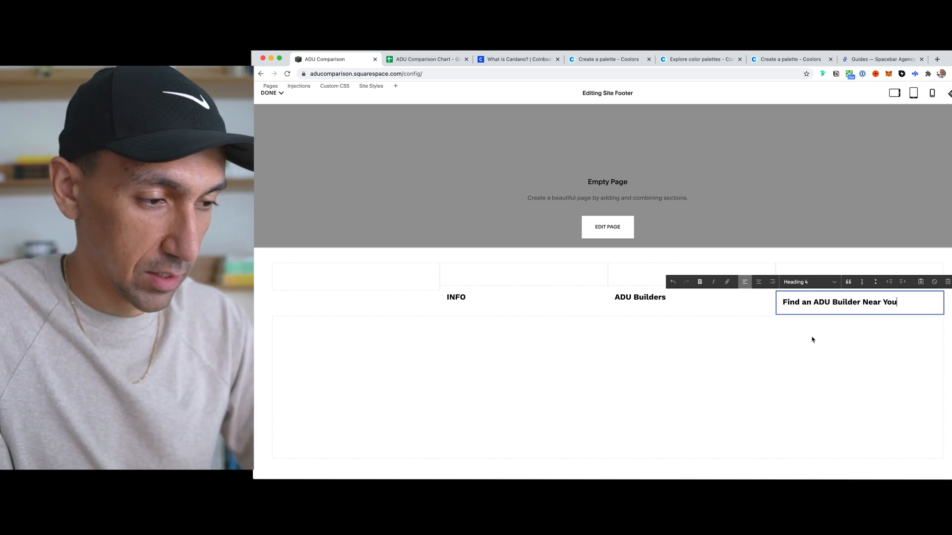
pyautogui.click(808, 282)
pyautogui.write('ADU')
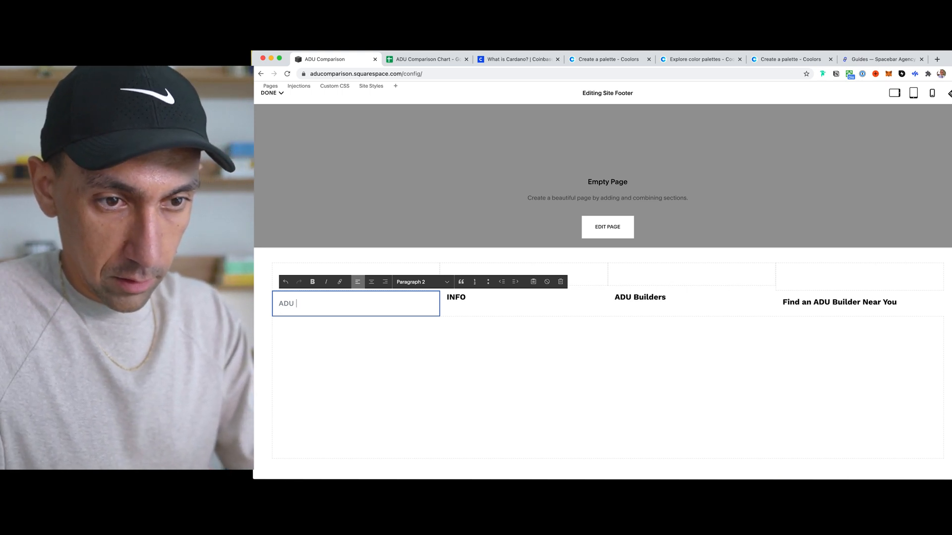
# Type 'ADU Comparison' and a placeholder bio line in the first column.
pyautogui.write('Comparison')
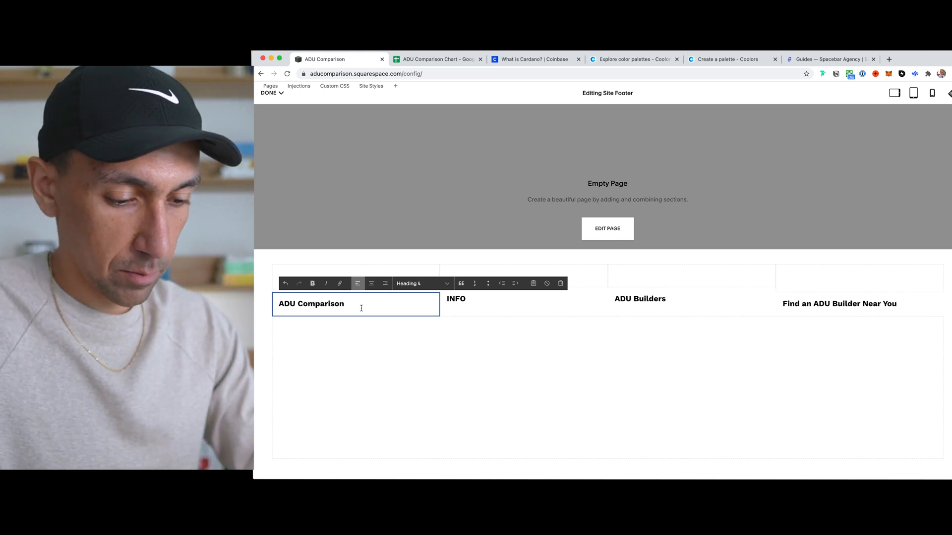
pyautogui.write('Bio')
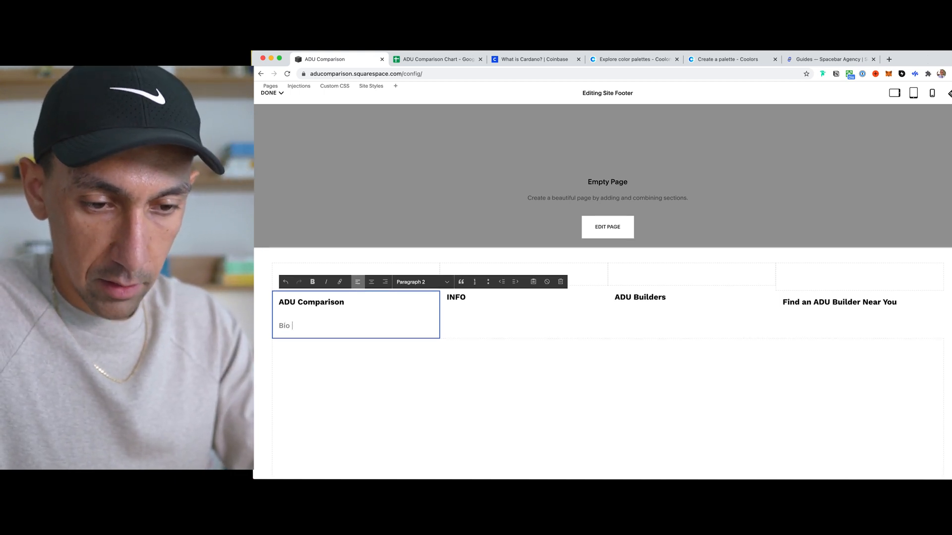
pyautogui.write('here of the company')
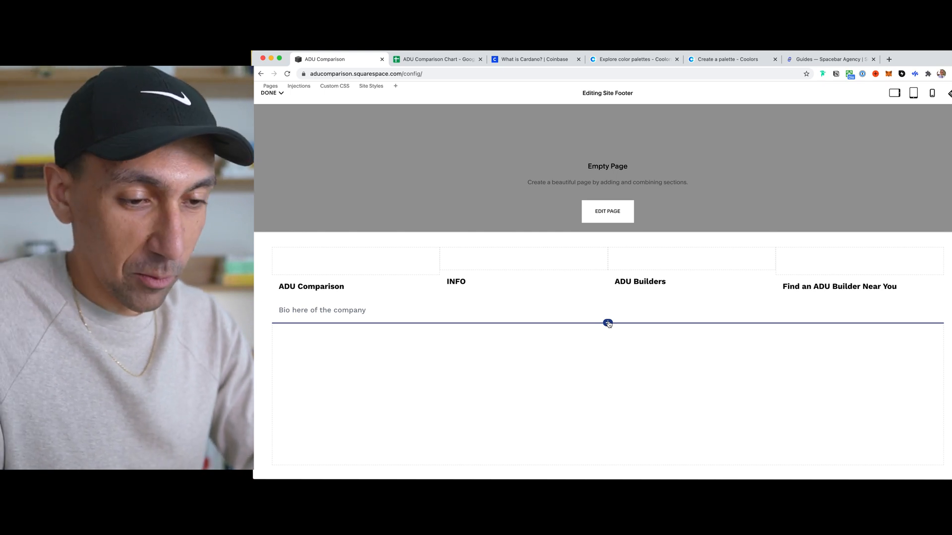
# Insert a new block below the columns for the disclaimer.
pyautogui.click(608, 323)
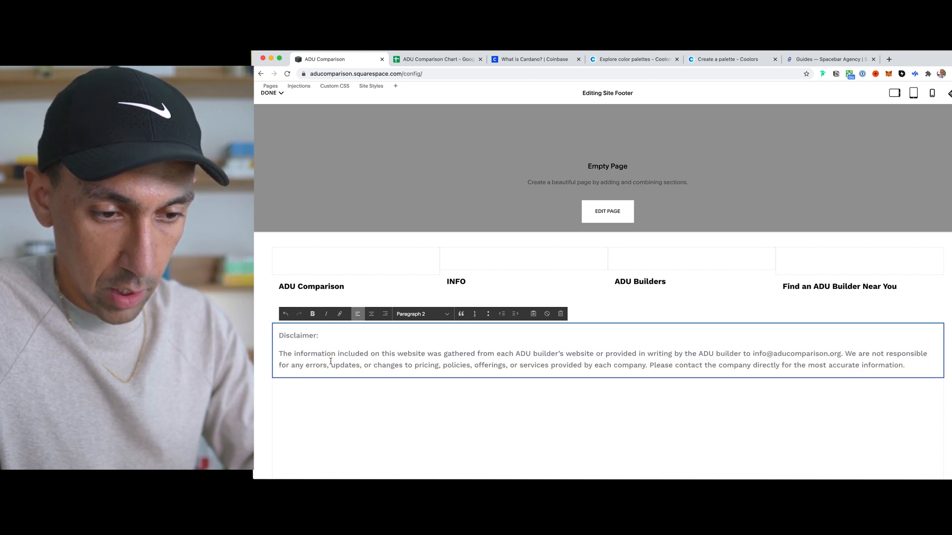
# Make the disclaimer small paragraph text with 'Disclaimer:' joined onto the sentence.
pyautogui.click(421, 313)
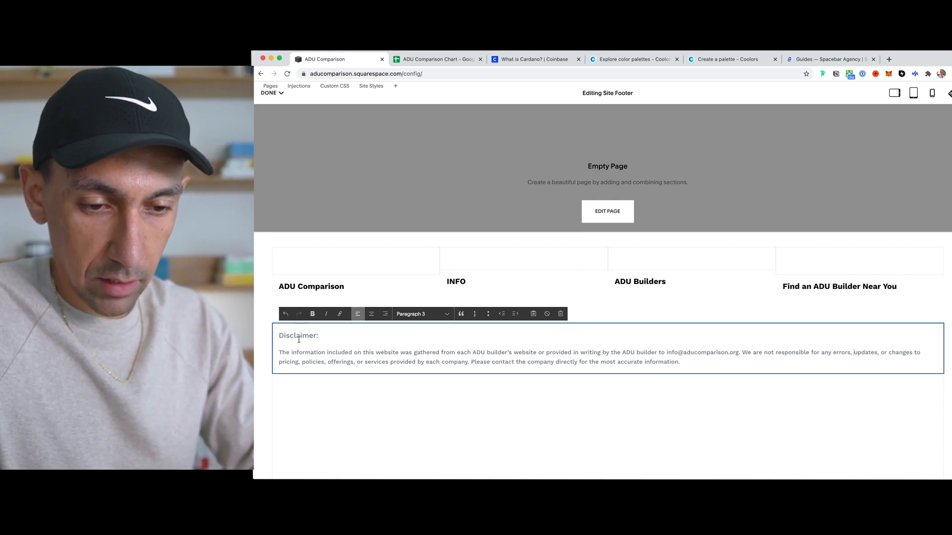
pyautogui.click(420, 313)
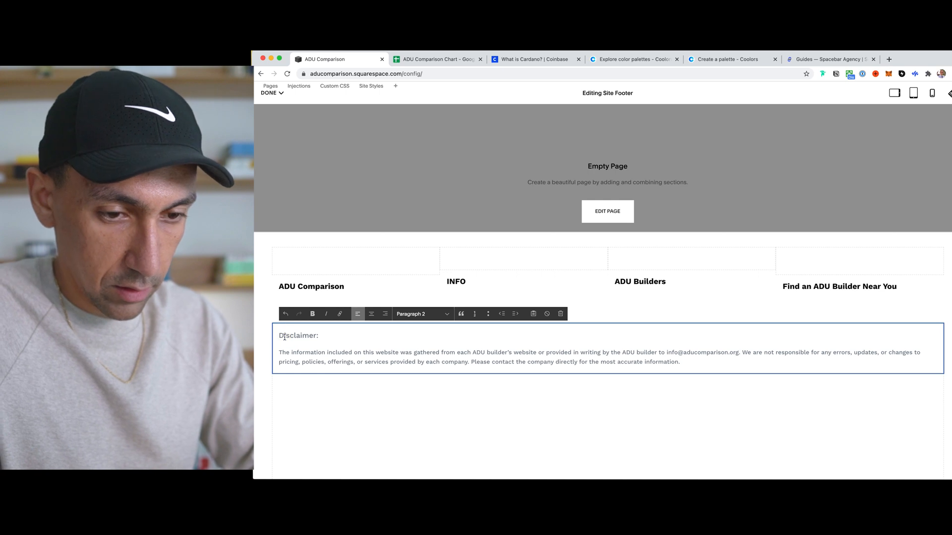
pyautogui.press('Delete')
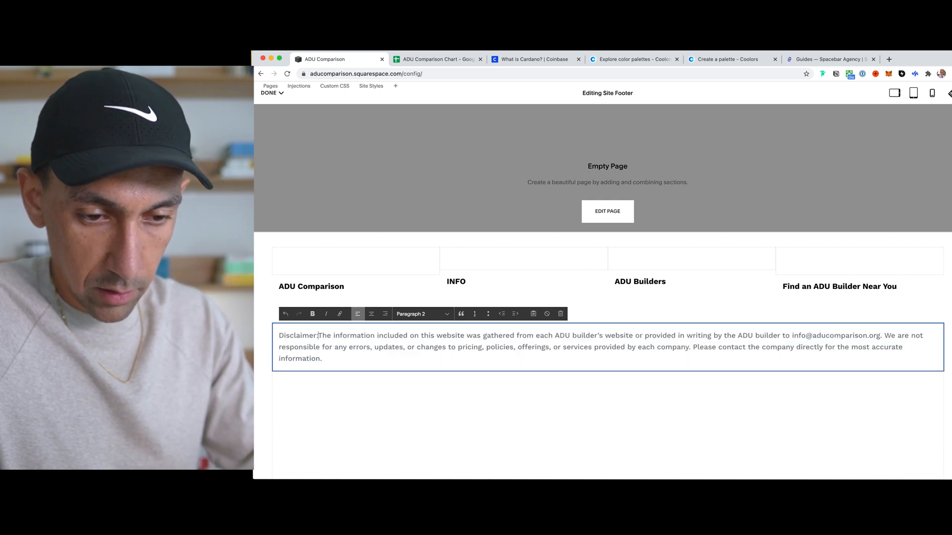
pyautogui.click(422, 314)
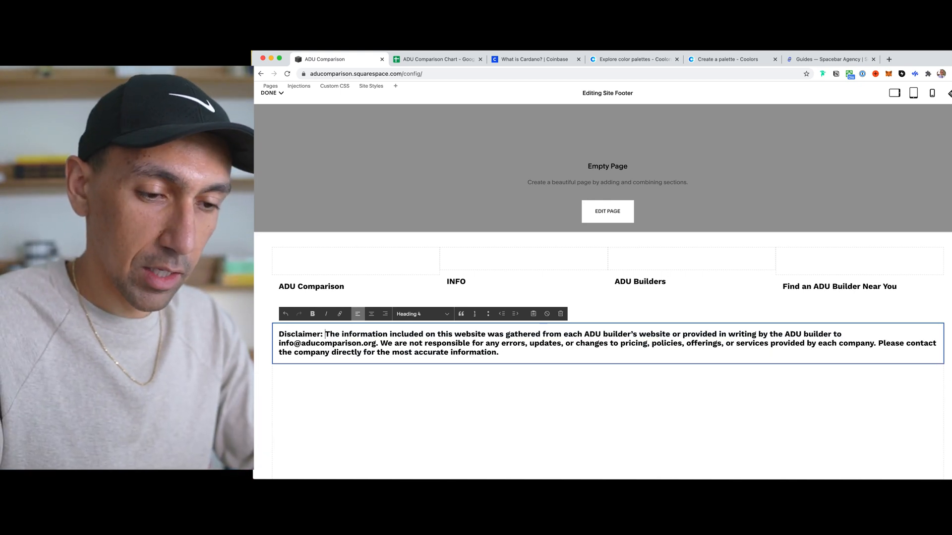
pyautogui.click(422, 313)
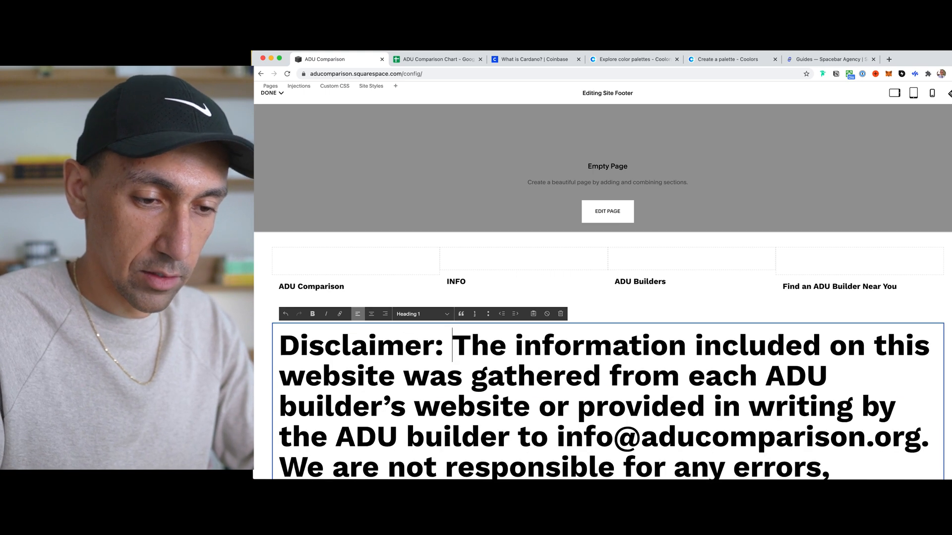
pyautogui.click(421, 314)
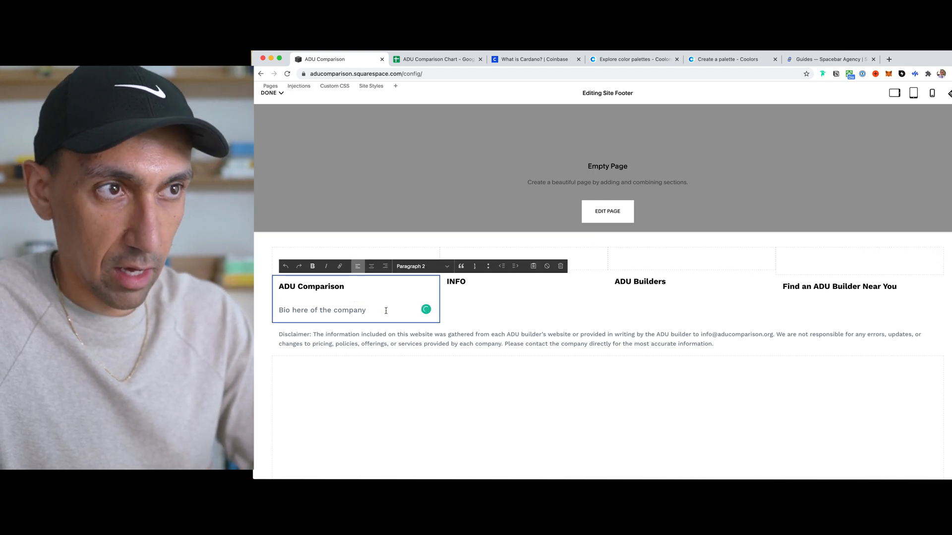
pyautogui.click(456, 281)
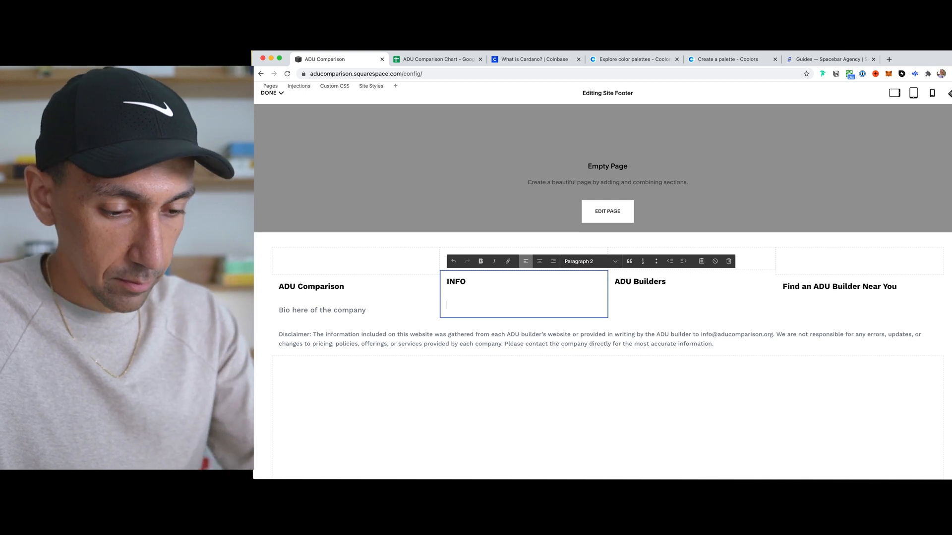
# List About, About 2, About 3 and About 4 under the INFO heading.
pyautogui.write('A')
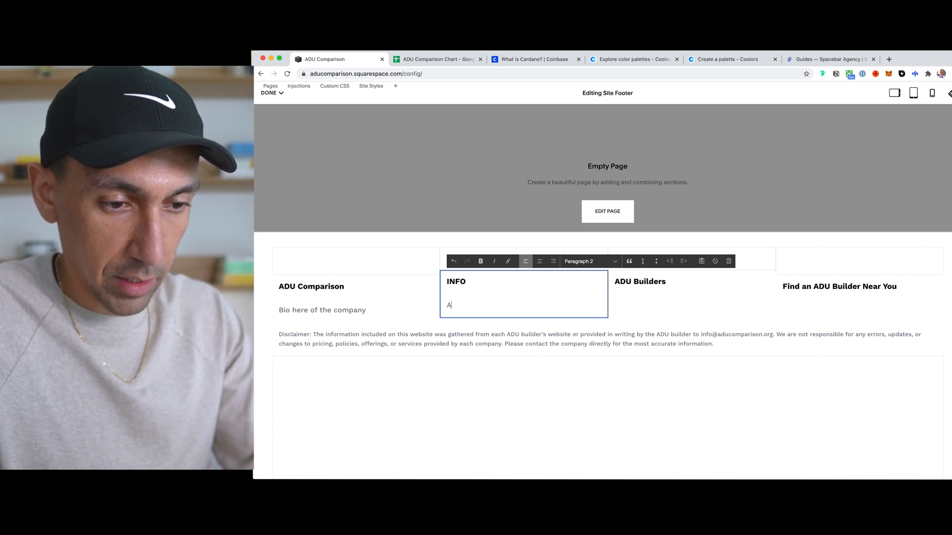
pyautogui.write('bout')
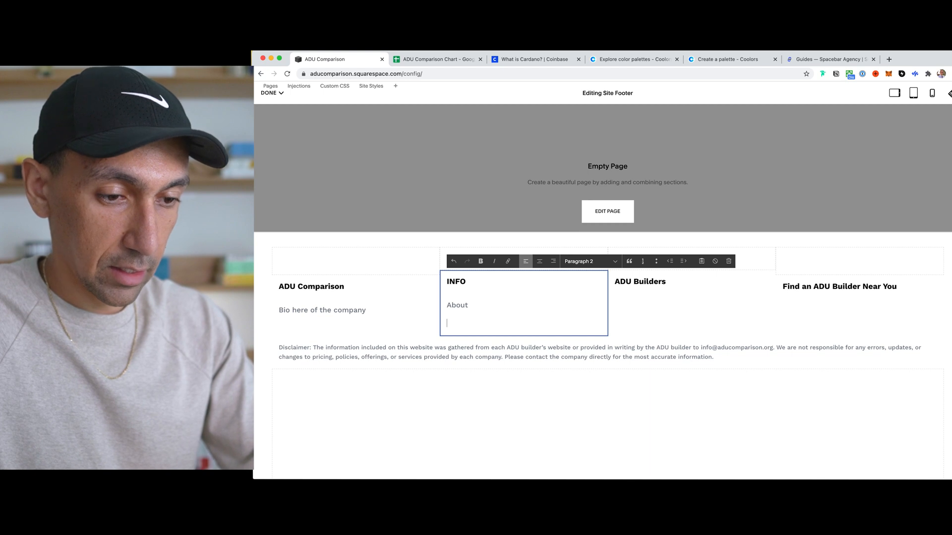
pyautogui.write('About 2')
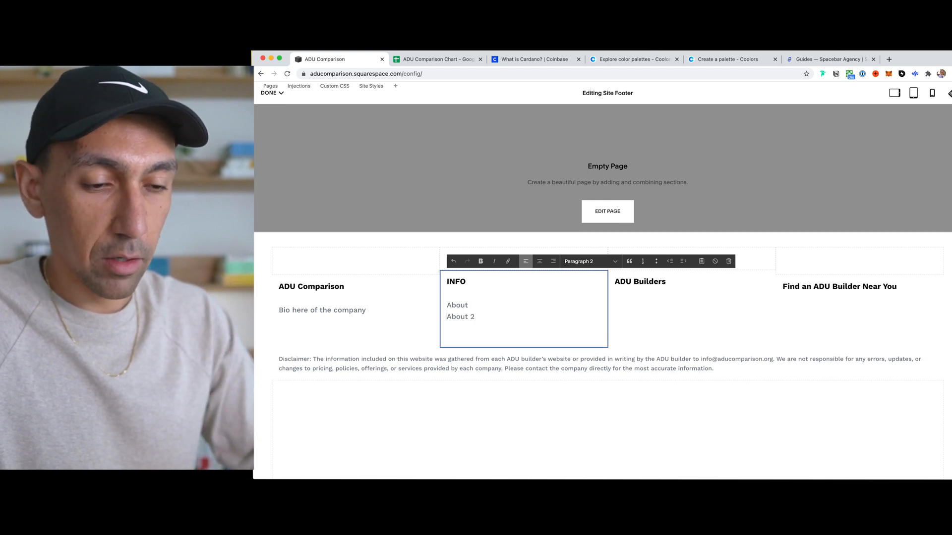
pyautogui.doubleClick(460, 316)
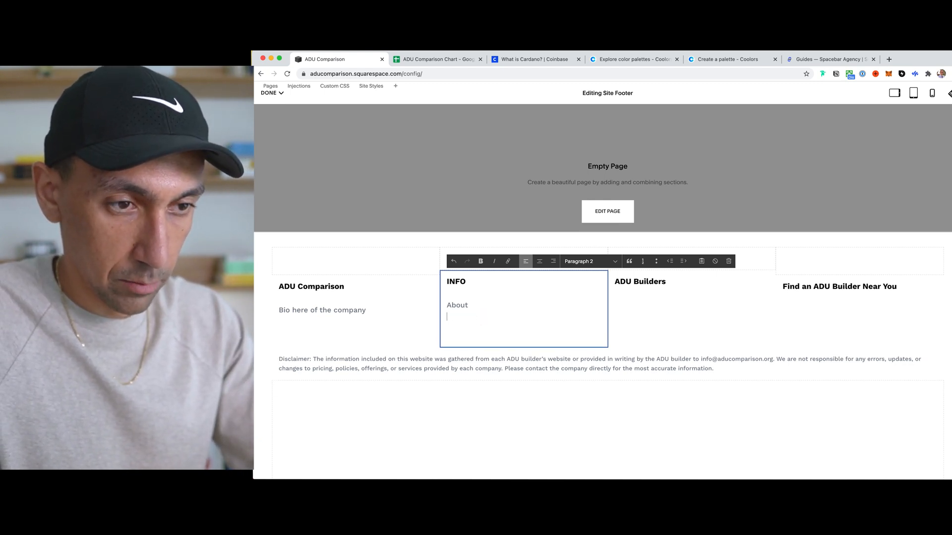
pyautogui.write('About')
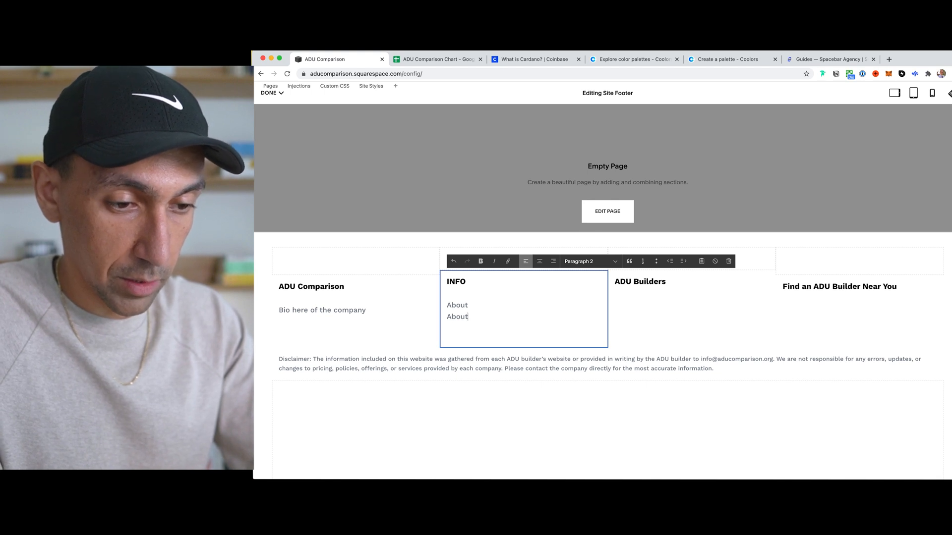
pyautogui.write('2')
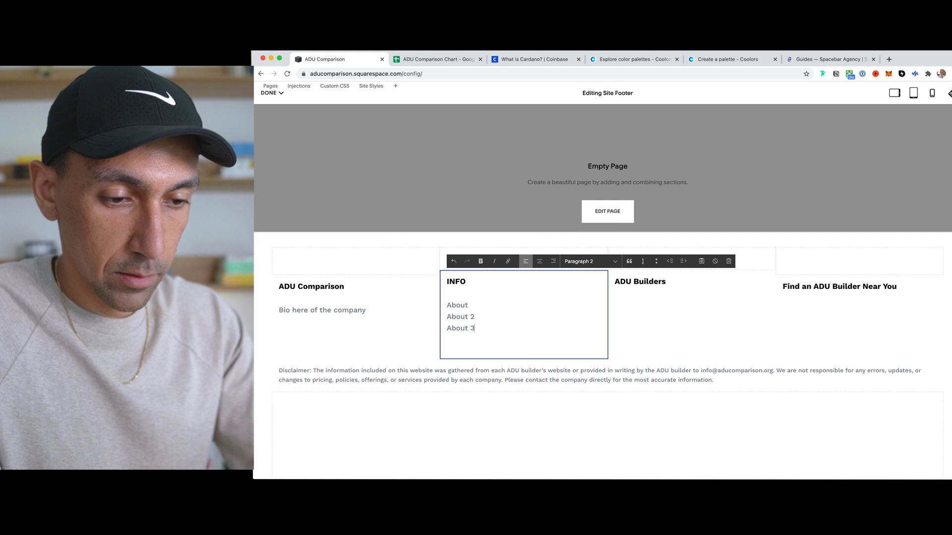
pyautogui.write('About 4')
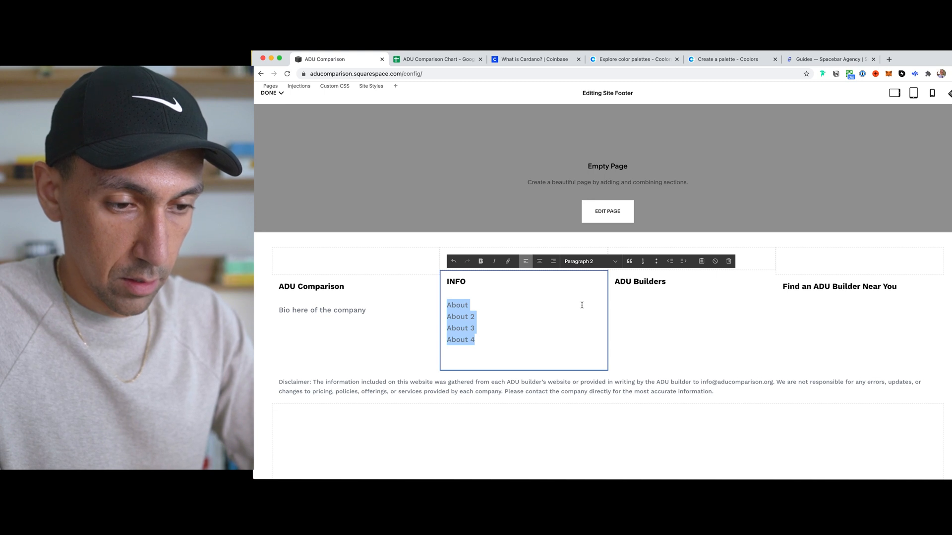
pyautogui.moveTo(671, 286)
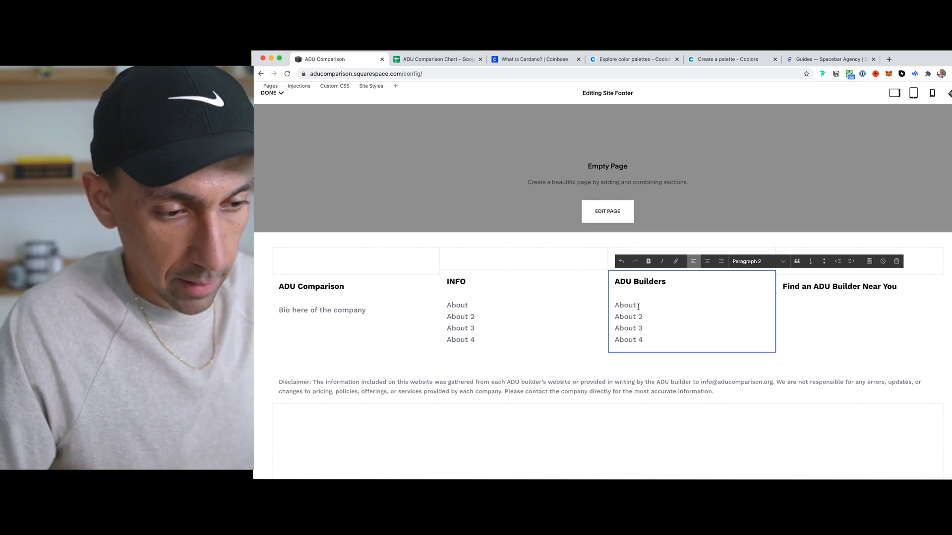
# Add the '[Enter Your Zip Code To Get Started]' line under the fourth column heading.
pyautogui.click(857, 313)
pyautogui.write('[Enter Your Zip Code To Get Started]')
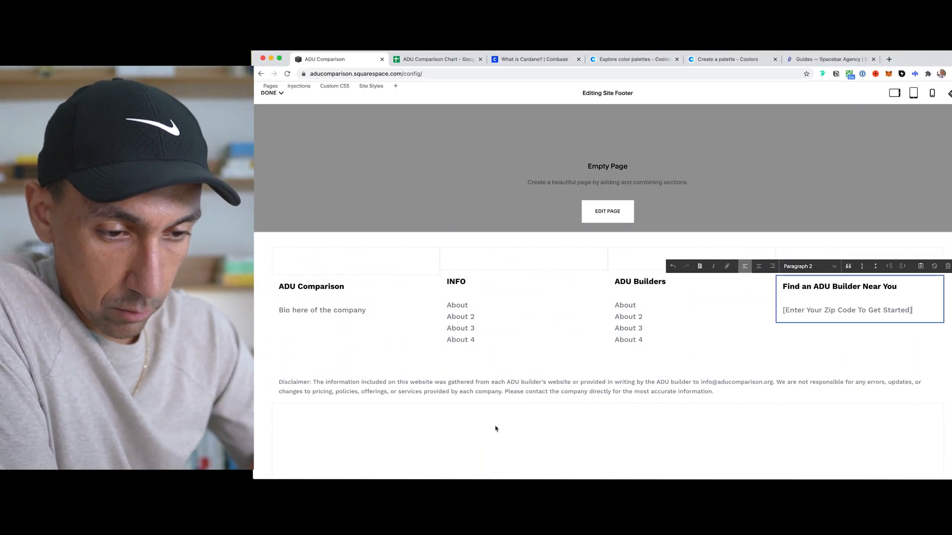
pyautogui.scroll(3)
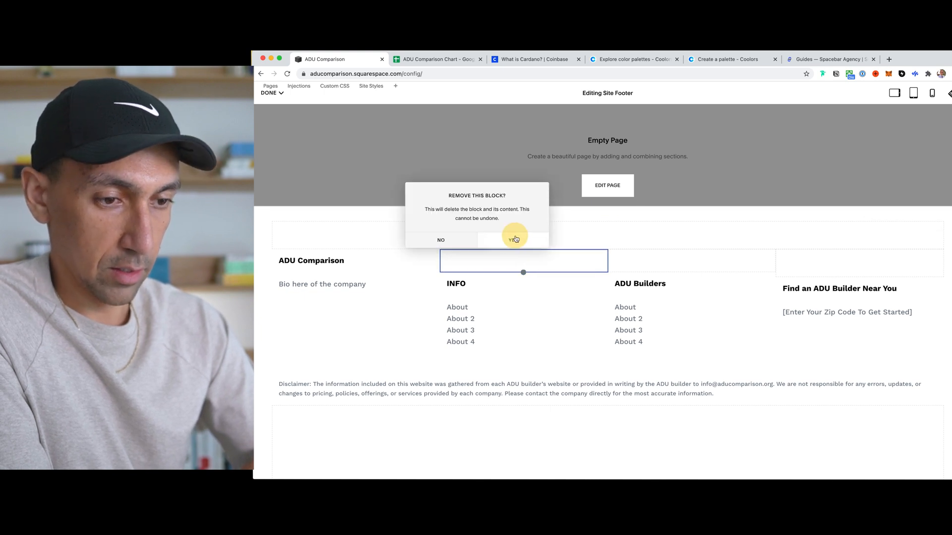
# Delete the empty block above INFO and narrow the disclaimer so column headings align.
pyautogui.click(513, 239)
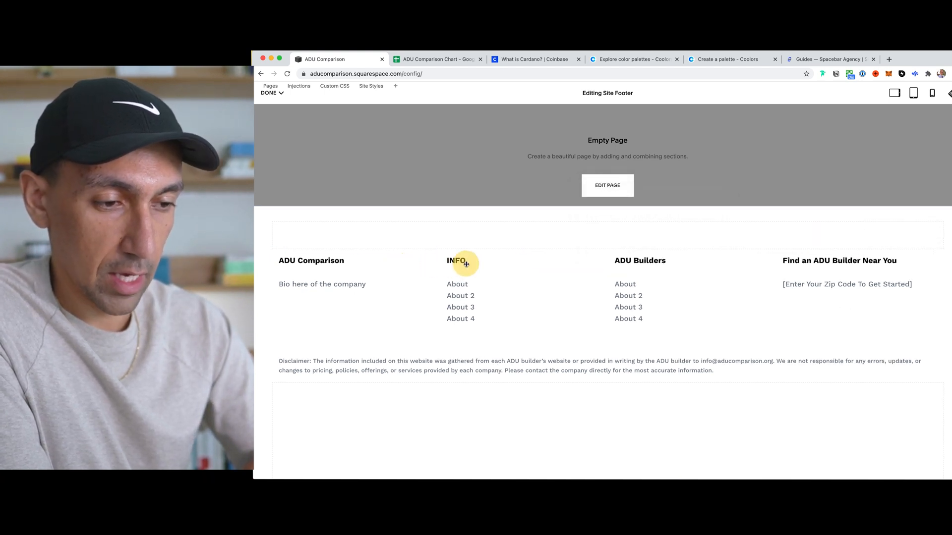
pyautogui.click(456, 260)
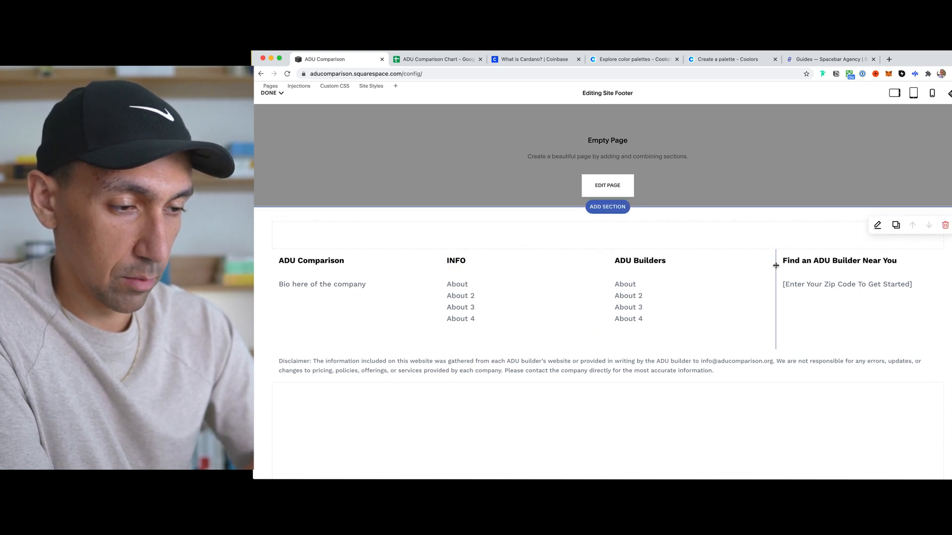
pyautogui.scroll(-3)
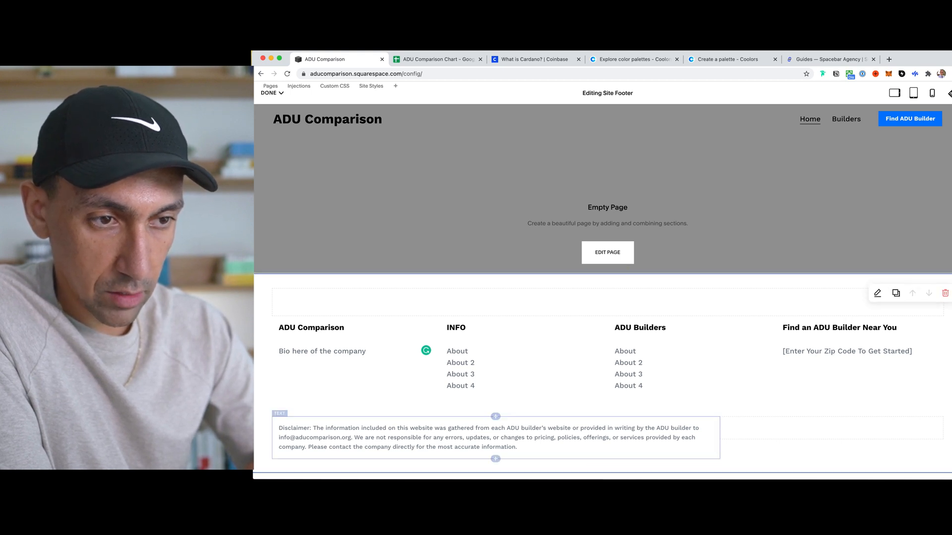
# Review Coinbase's footer disclaimer and © 2021 Coinbase line, then return to the Squarespace editor.
pyautogui.click(535, 59)
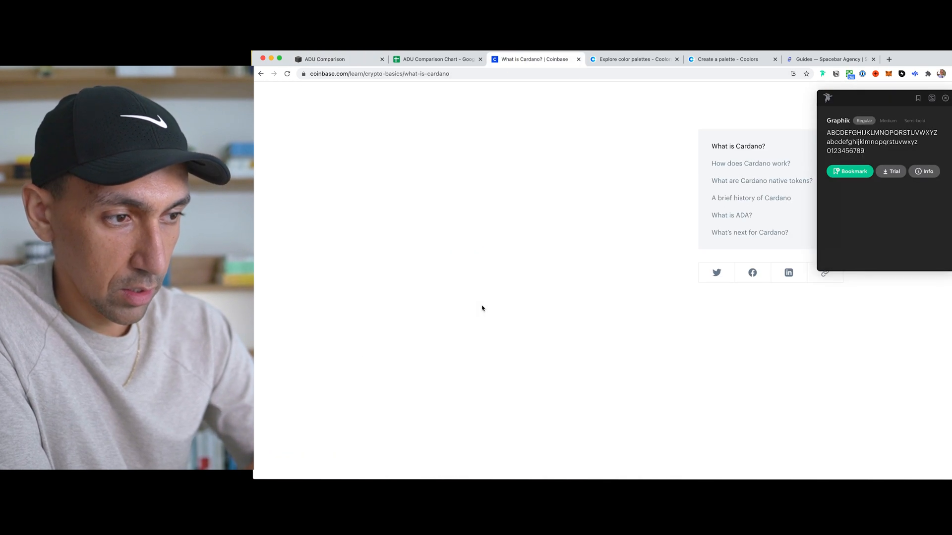
pyautogui.scroll(-3)
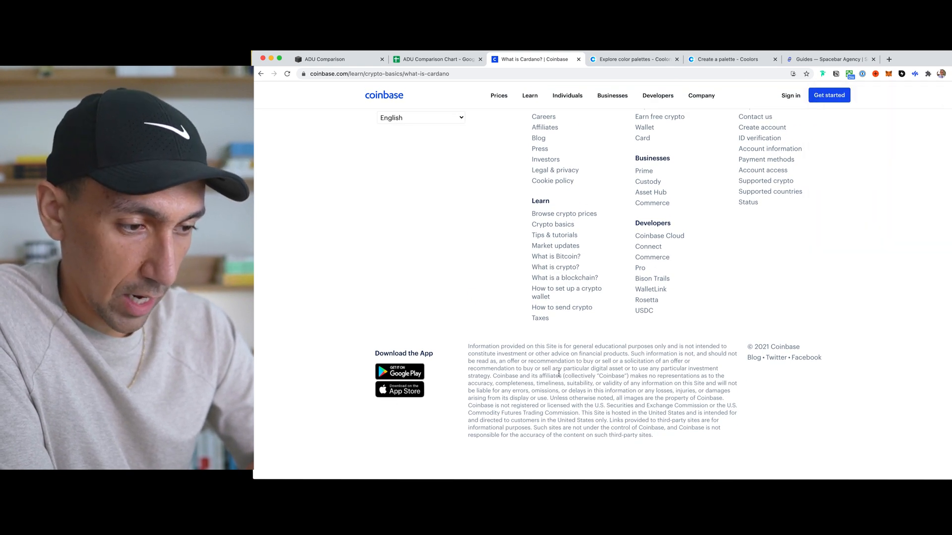
pyautogui.scroll(3)
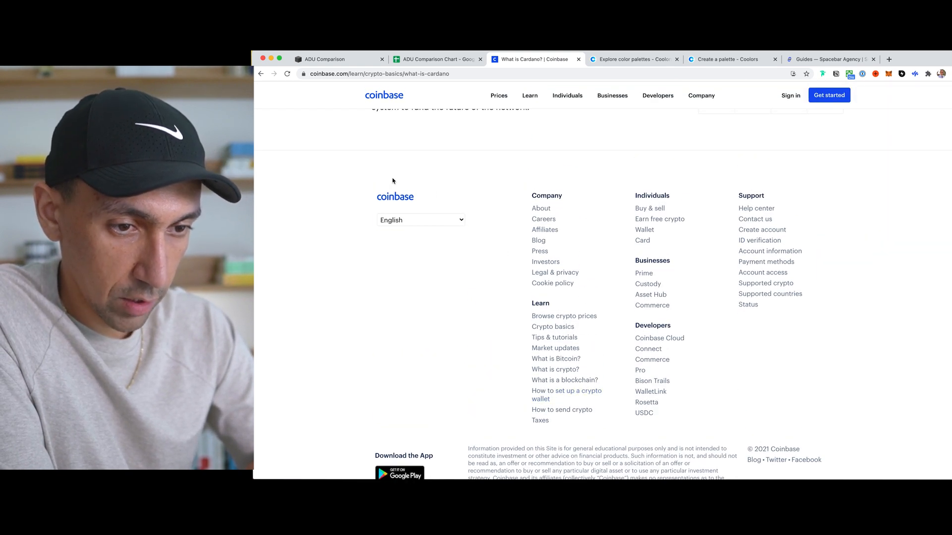
pyautogui.moveTo(766, 262)
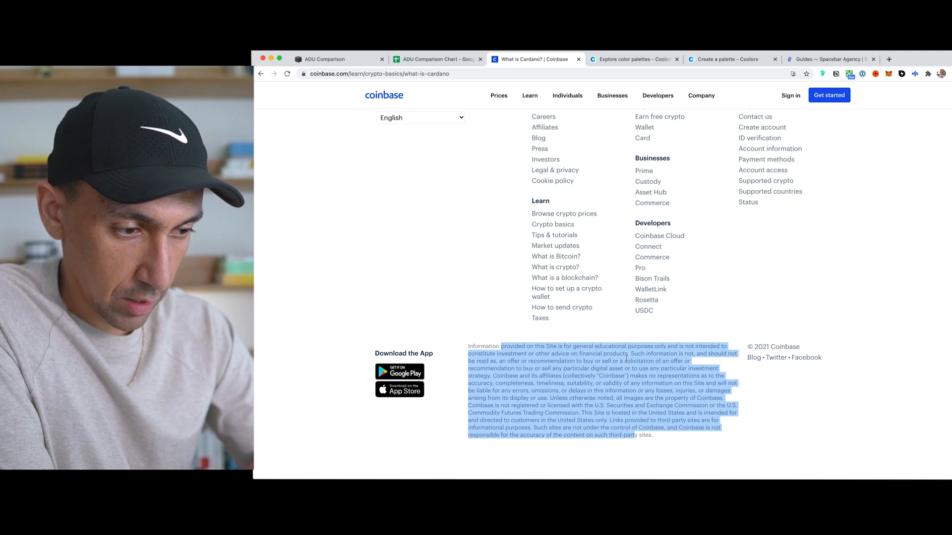
pyautogui.click(783, 346)
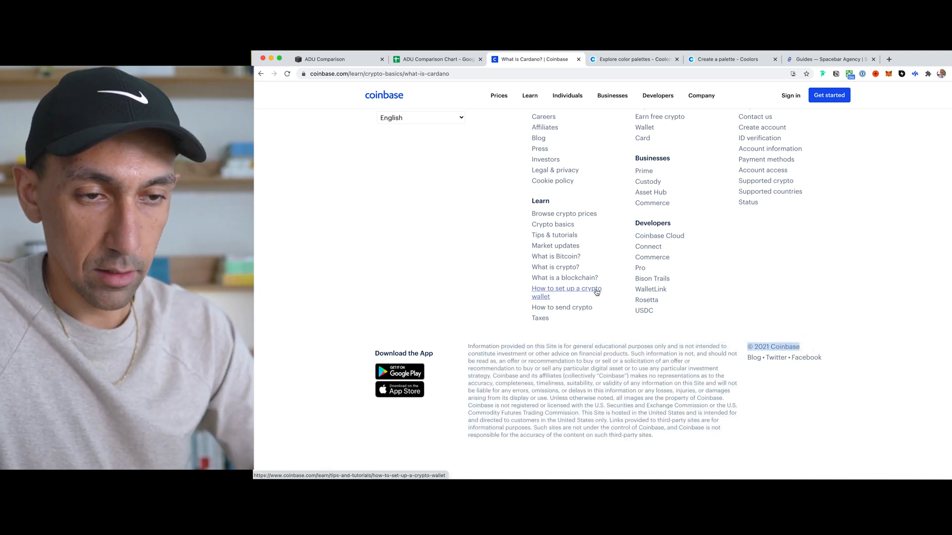
pyautogui.click(325, 58)
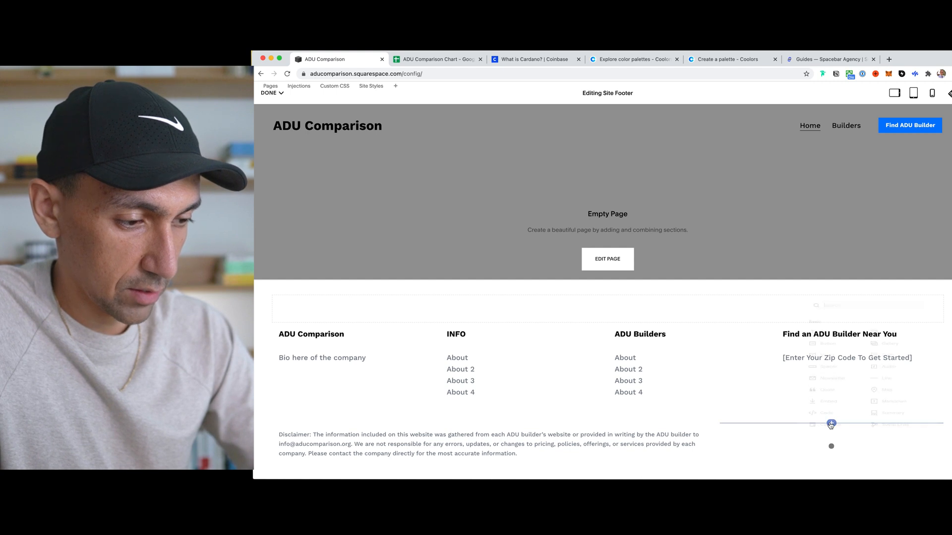
# Add a text block reading '© 2021 ADU Comparison | Terms of Service | Privacy Policy'.
pyautogui.click(831, 423)
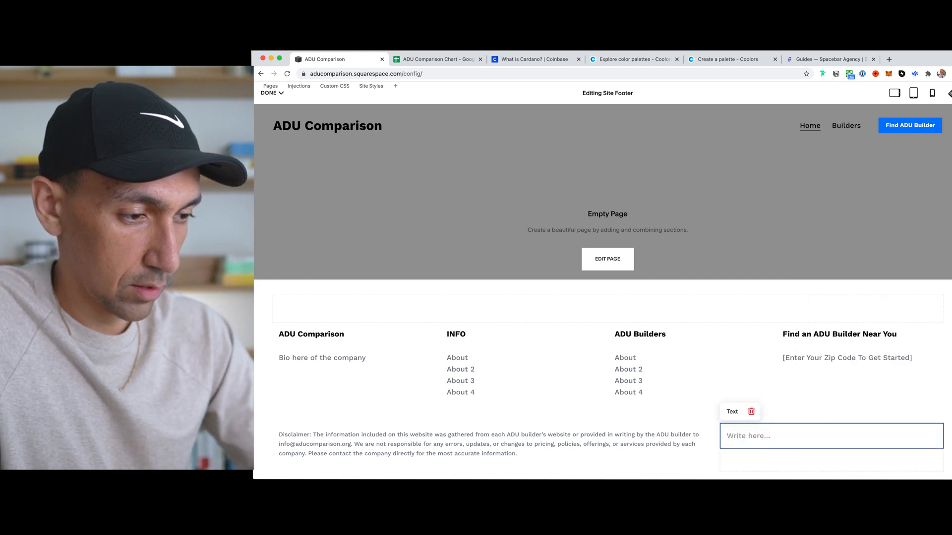
pyautogui.click(831, 435)
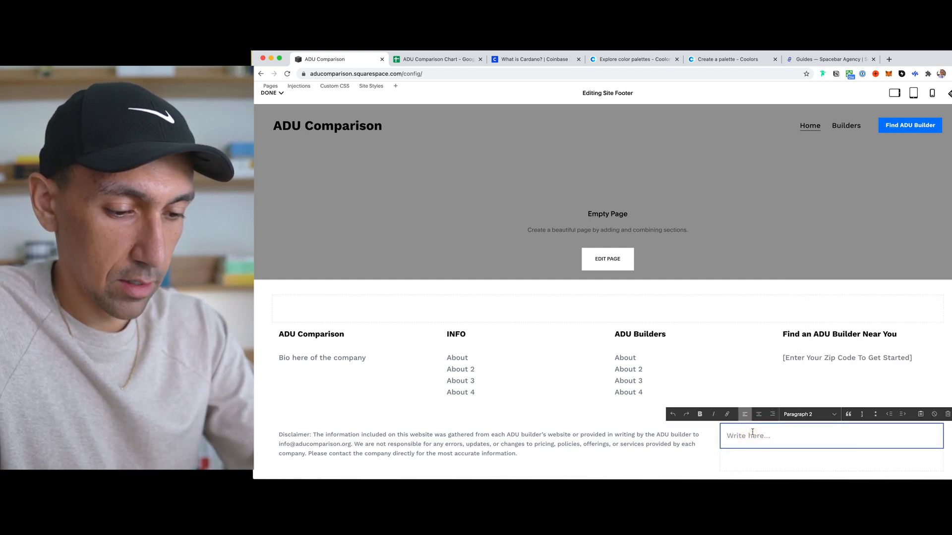
pyautogui.write('£')
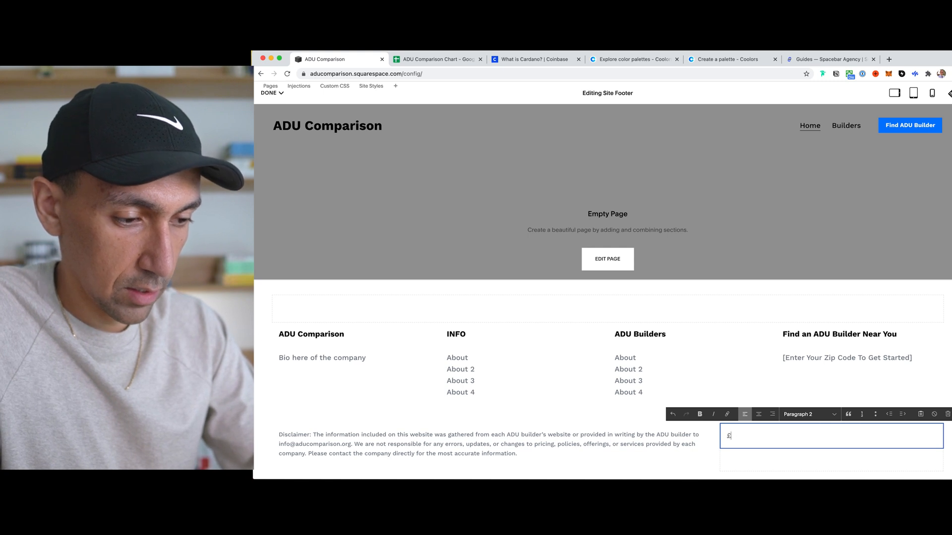
pyautogui.write('©')
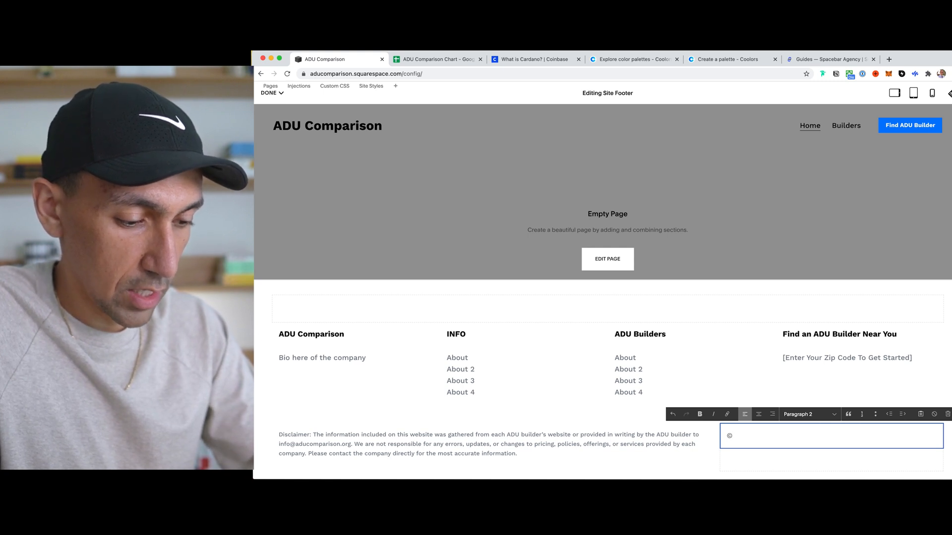
pyautogui.write('2')
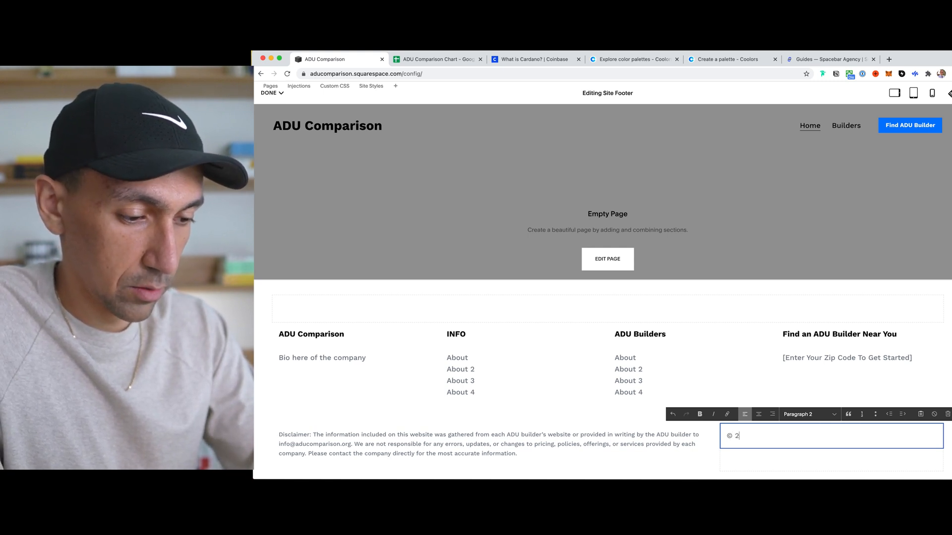
pyautogui.write('021')
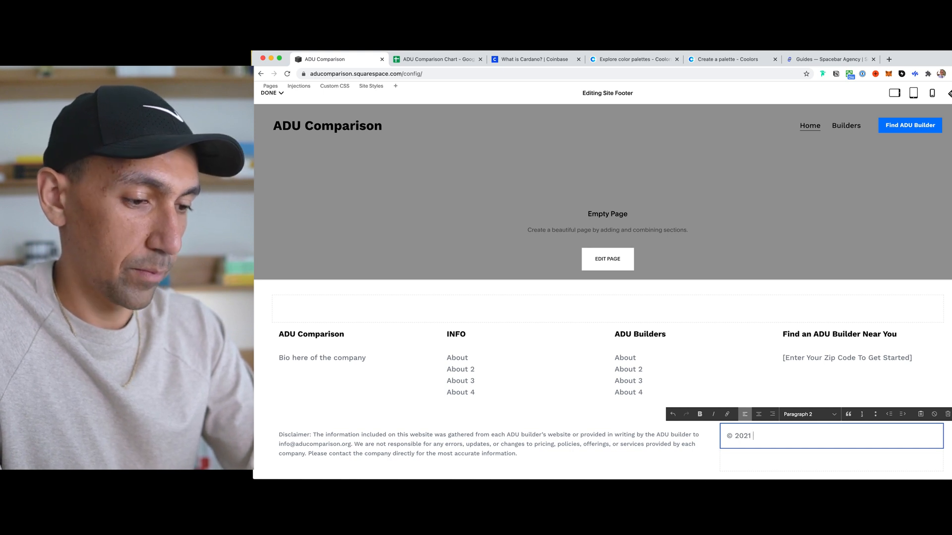
pyautogui.write('ADU Compar')
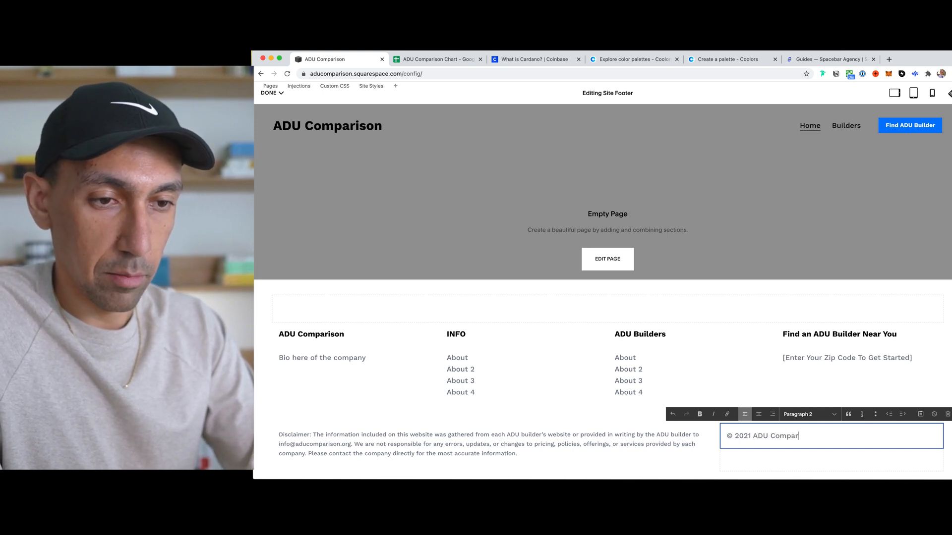
pyautogui.write('ison')
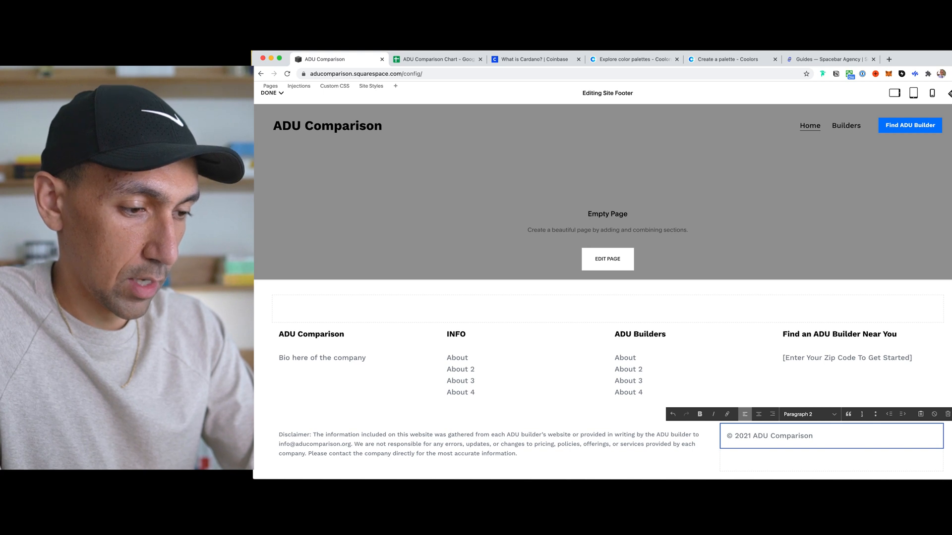
pyautogui.write('|')
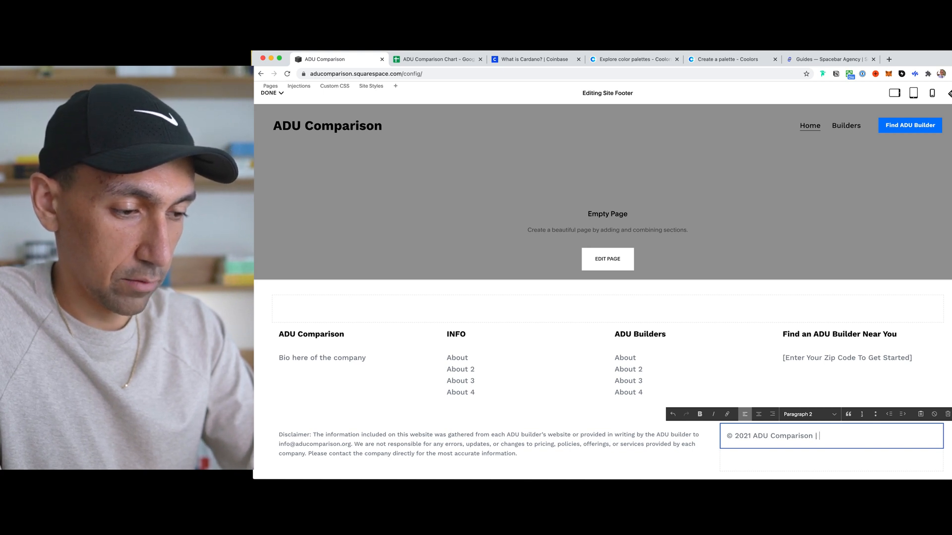
pyautogui.write('Terms of Servic')
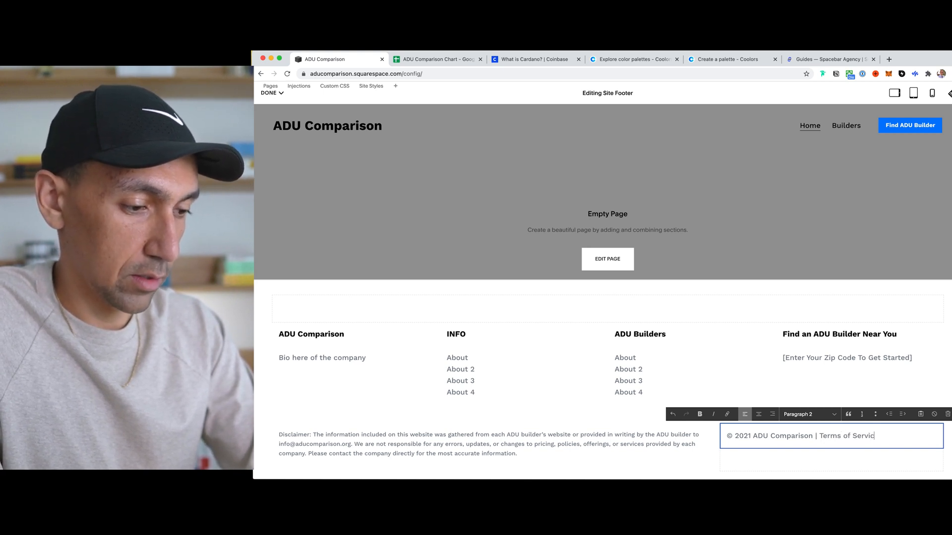
pyautogui.write('| Privacy P')
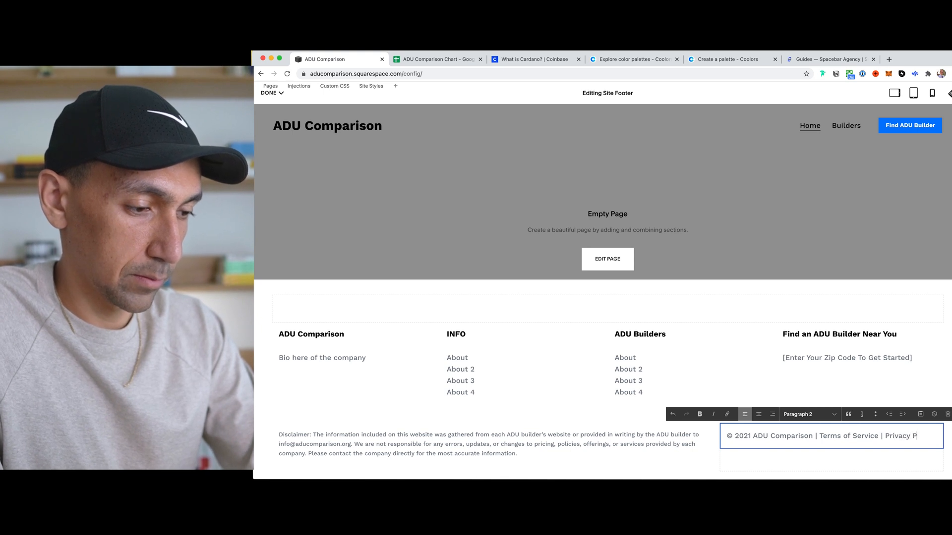
pyautogui.write('olicy')
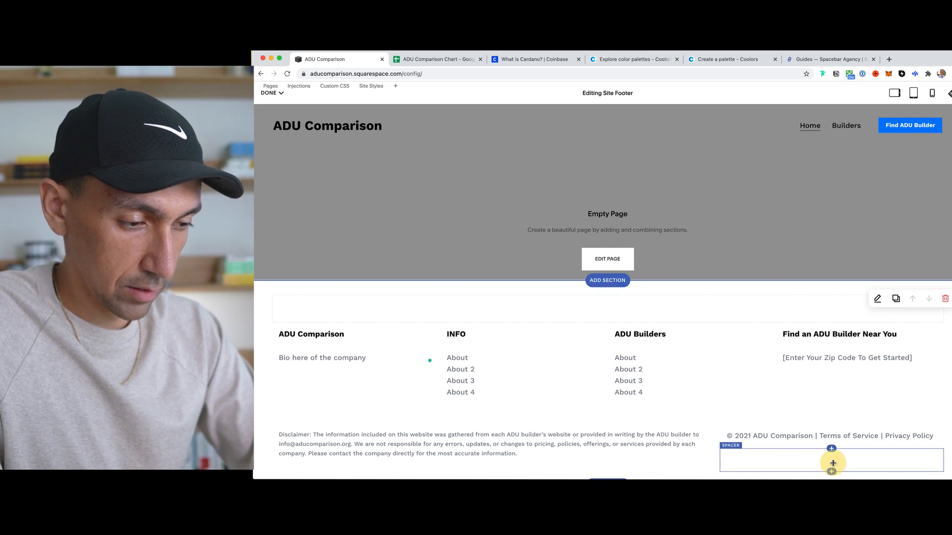
# Delete the empty spacer block beneath the copyright line.
pyautogui.click(945, 298)
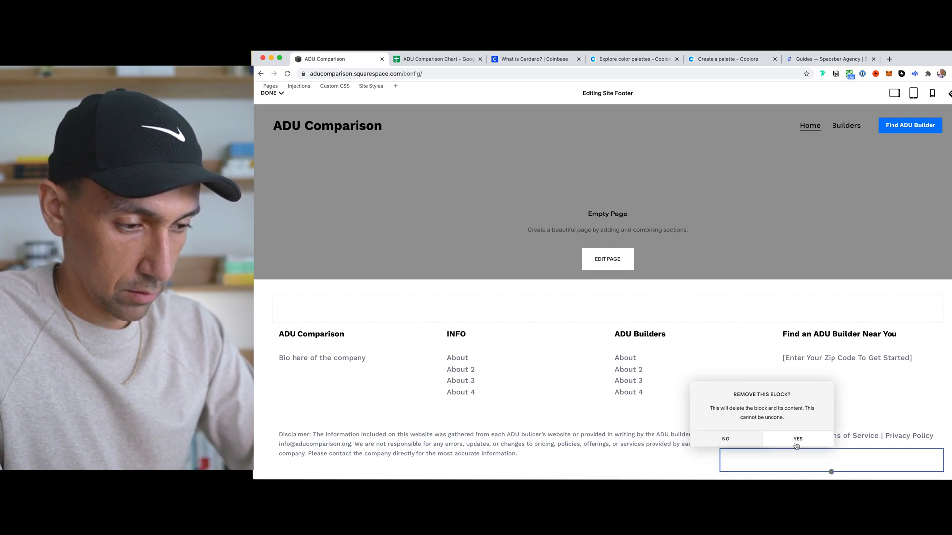
pyautogui.click(725, 439)
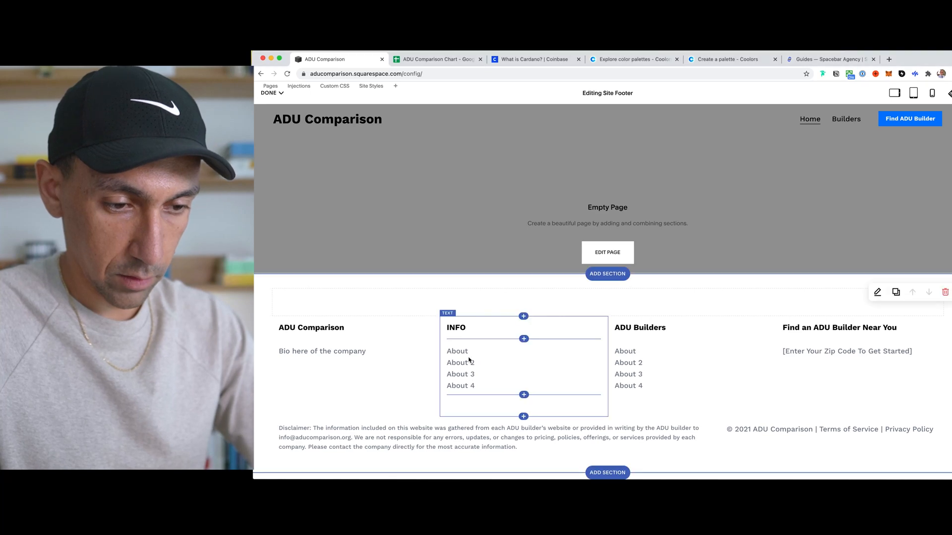
# Rename INFO links to All About ADUs and others, replacing Blog with ADU Builder Guide.
pyautogui.click(456, 351)
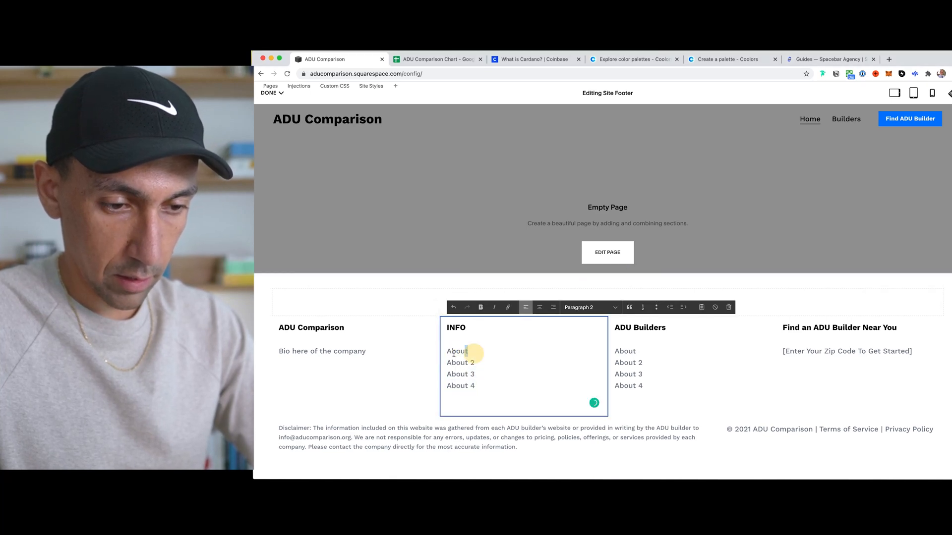
pyautogui.write('All About ADUs')
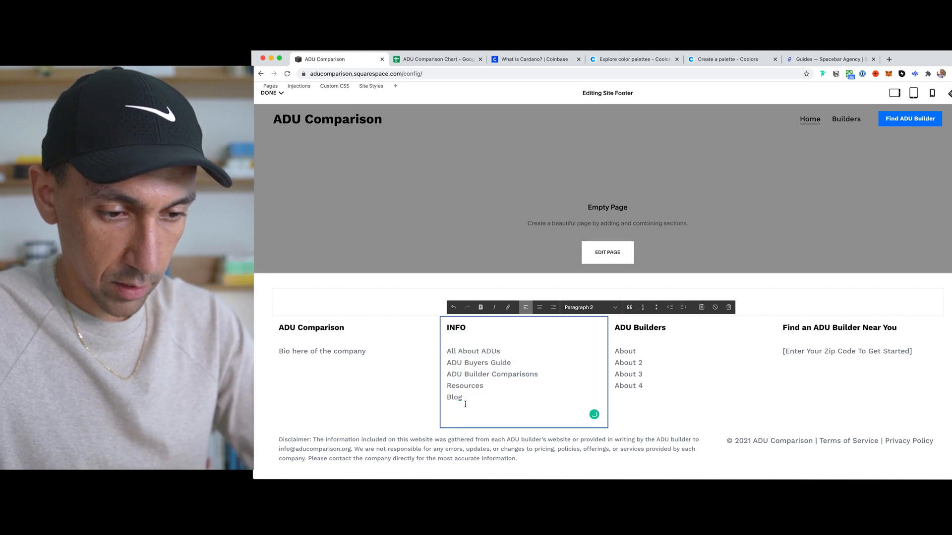
pyautogui.doubleClick(454, 397)
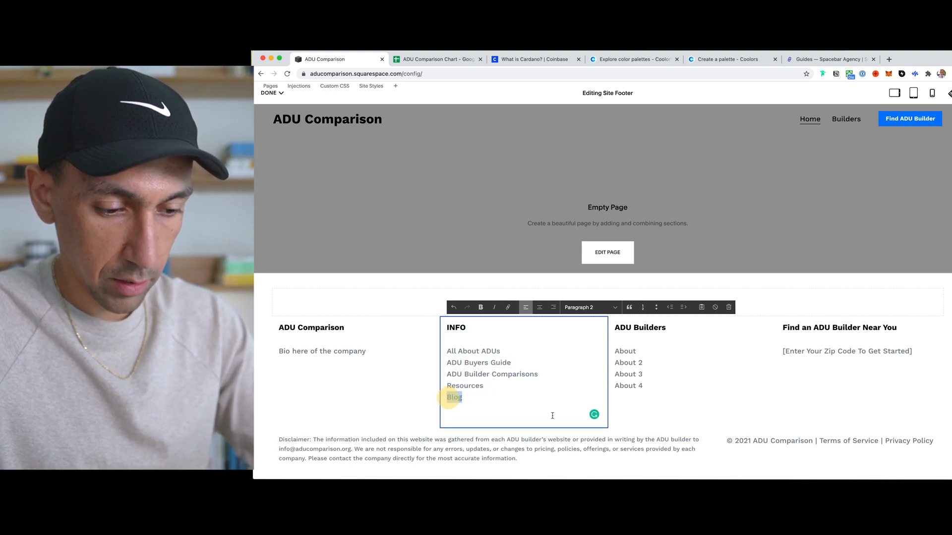
pyautogui.write('ADU Bu')
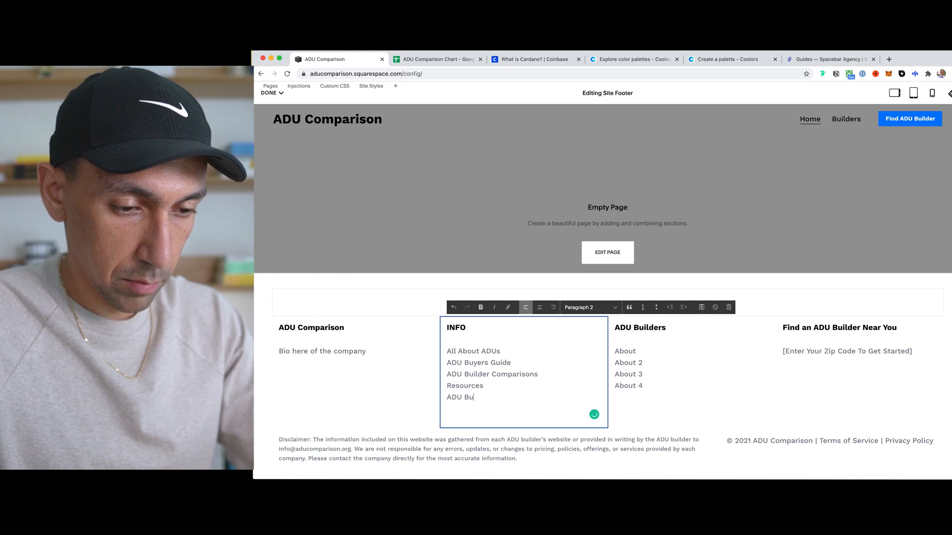
pyautogui.write('ilder Guide')
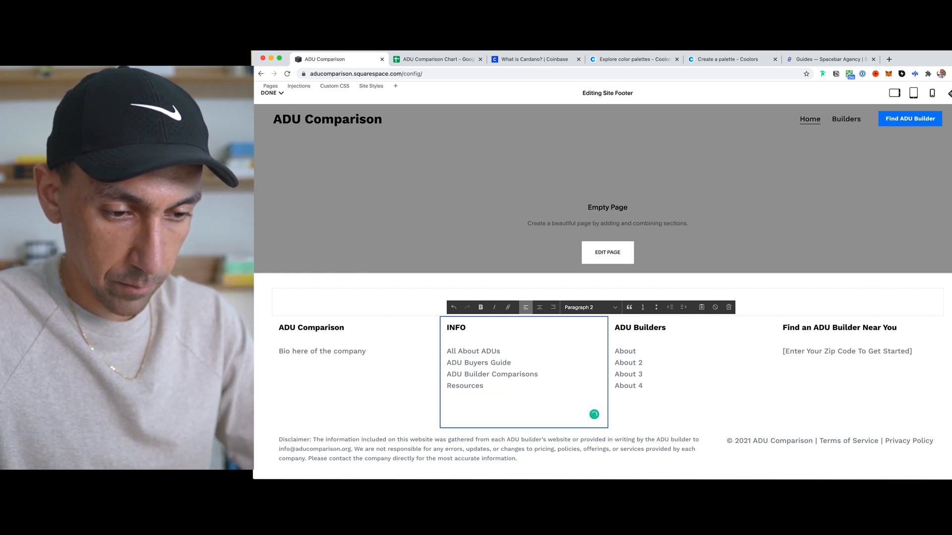
pyautogui.write('ADU Builder Guide')
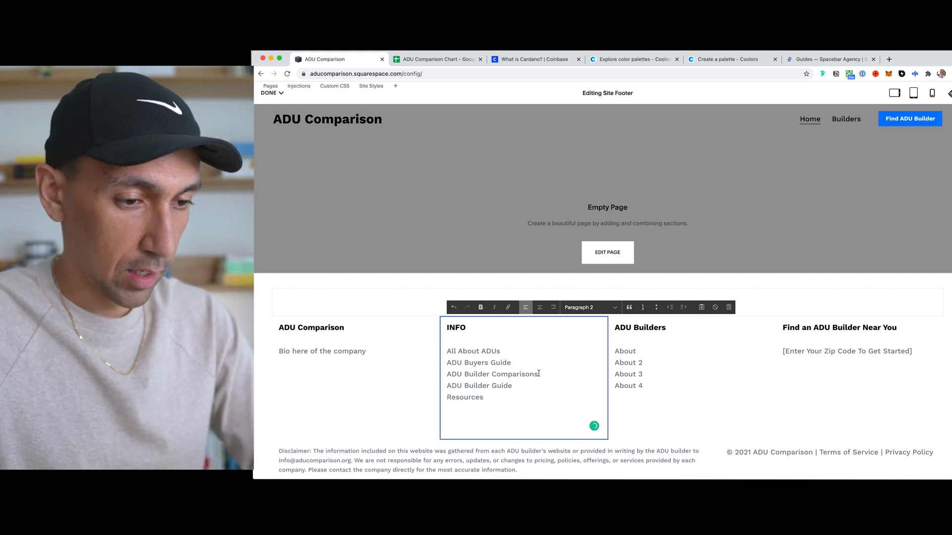
pyautogui.moveTo(648, 373)
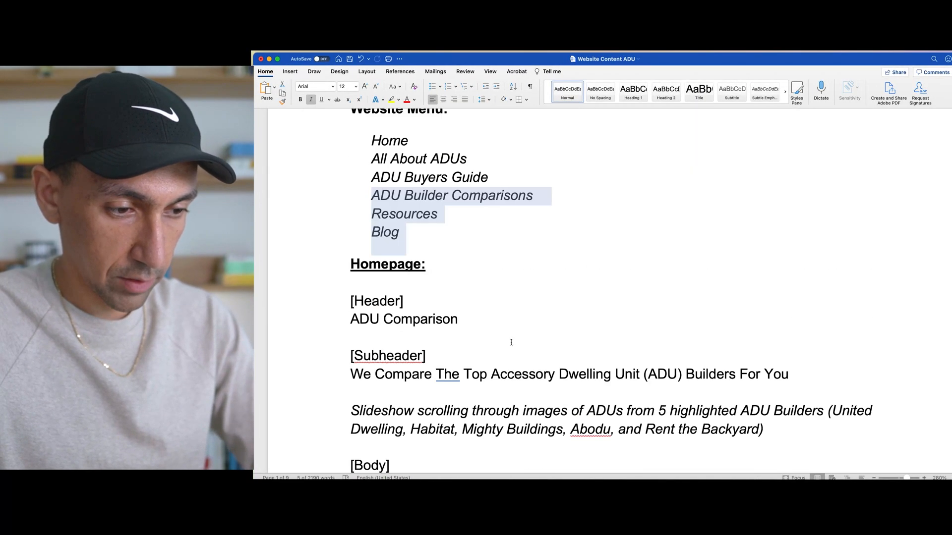
# Scroll the Word notes to the builder names in the slideshow note.
pyautogui.scroll(-3)
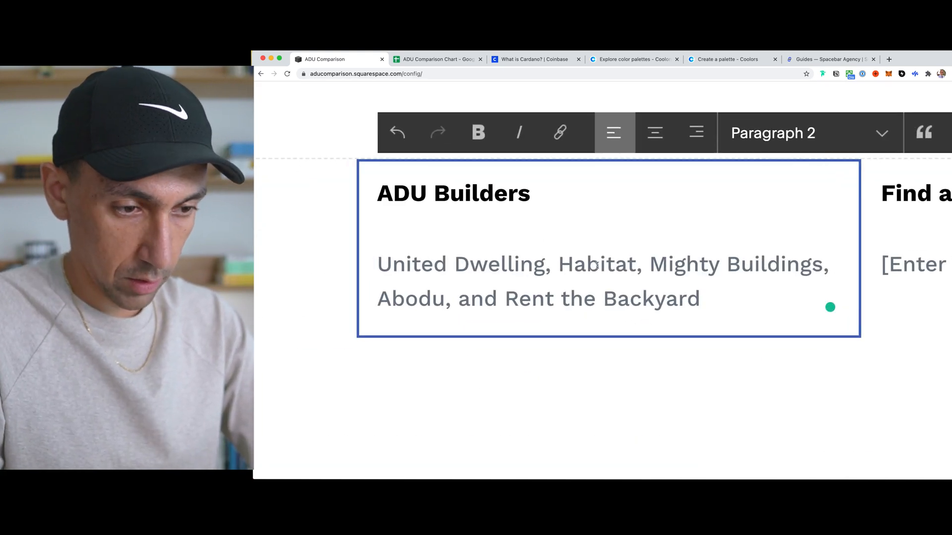
# Put United Dwelling on its own line and remove the comma after Habitat.
pyautogui.press('Enter')
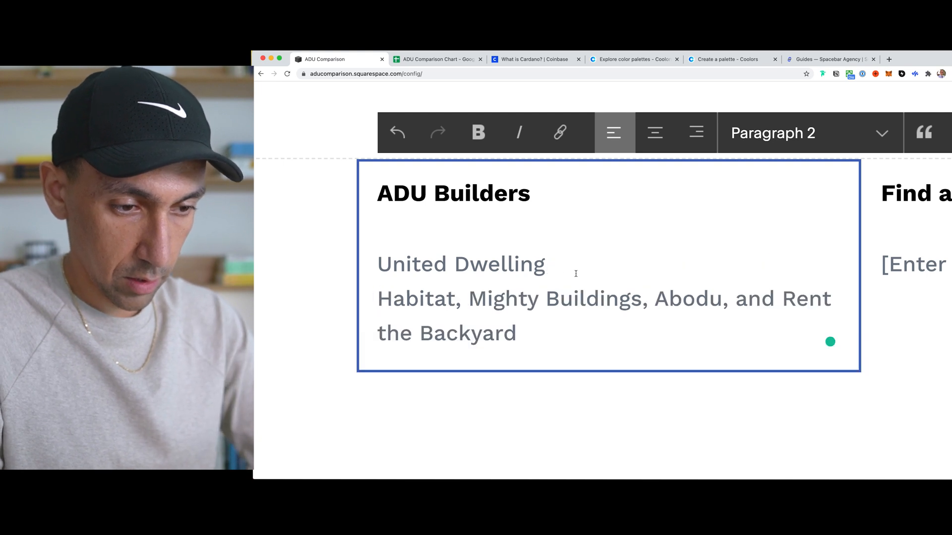
pyautogui.press('Backspace')
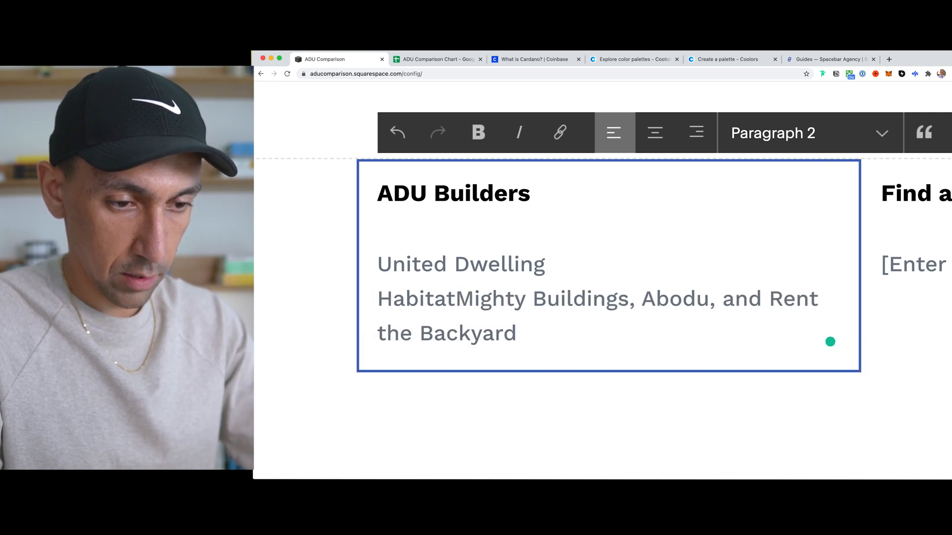